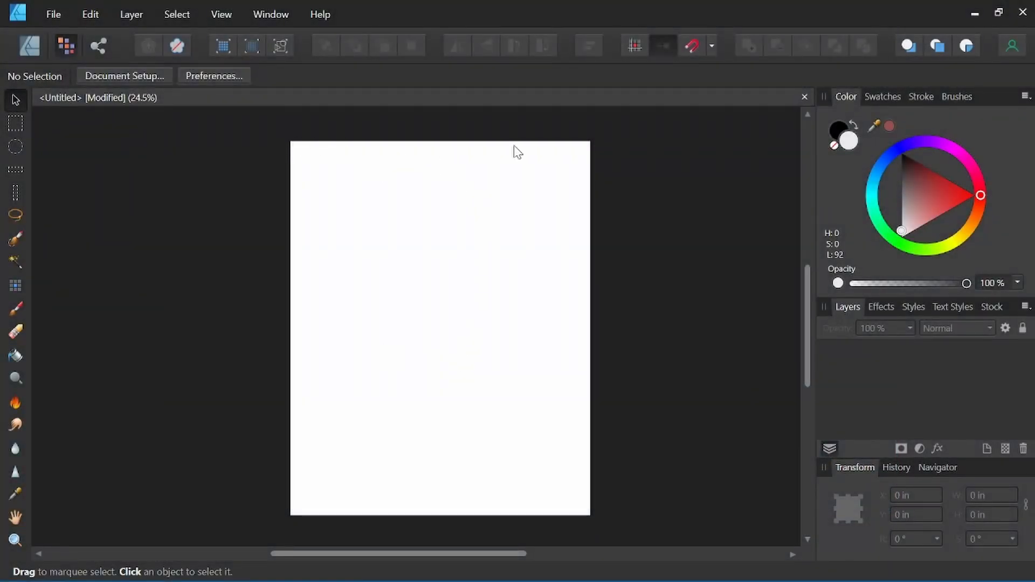
pyautogui.moveTo(360, 138)
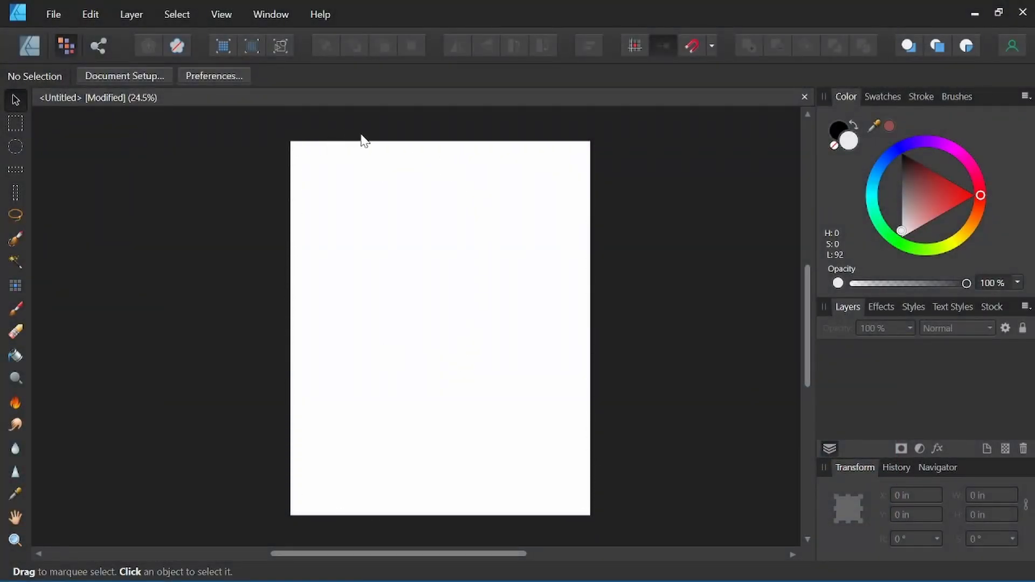
pyautogui.moveTo(760, 343)
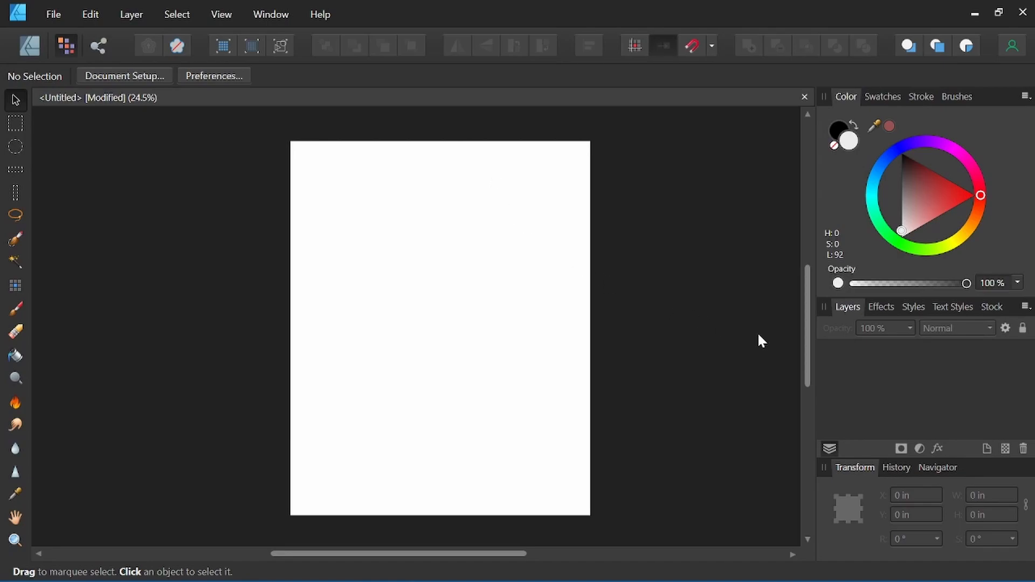
pyautogui.moveTo(1003, 386)
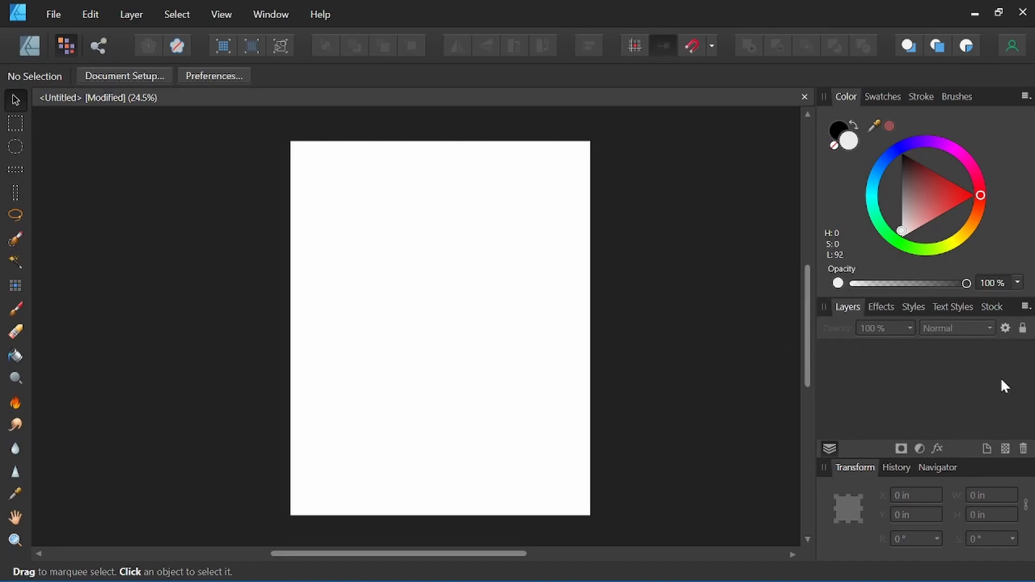
pyautogui.moveTo(1005, 449)
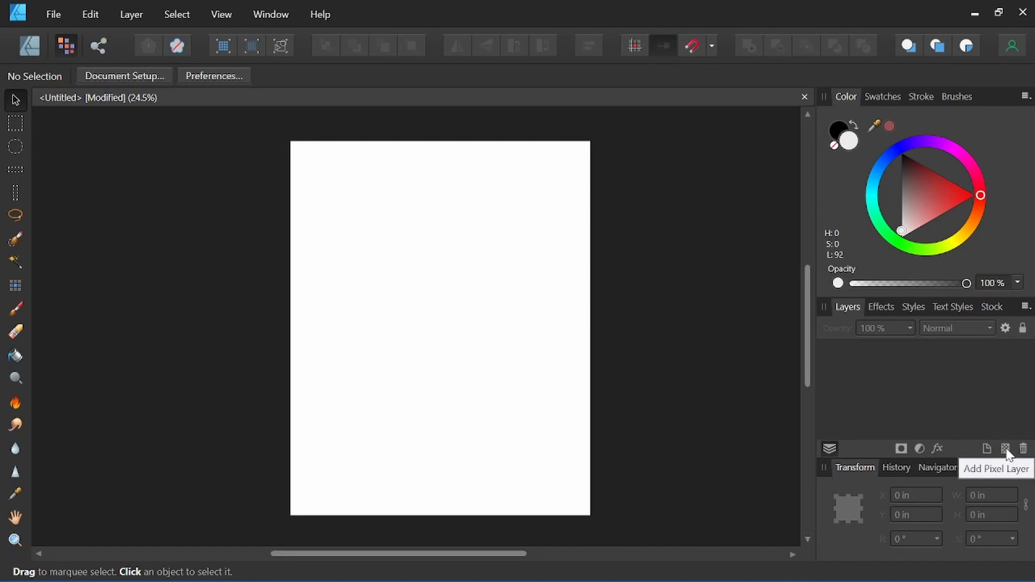
pyautogui.moveTo(987, 453)
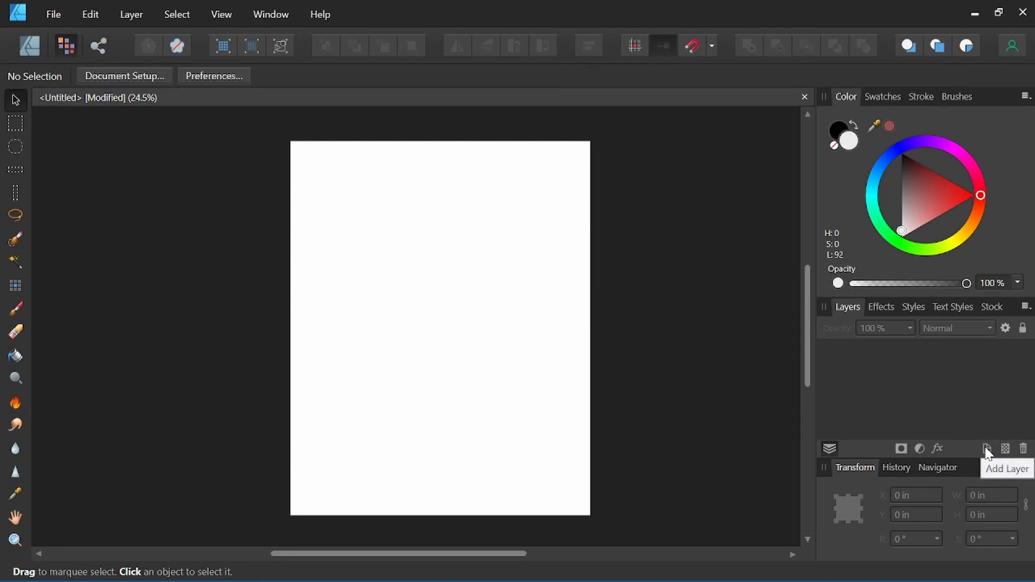
pyautogui.moveTo(990, 468)
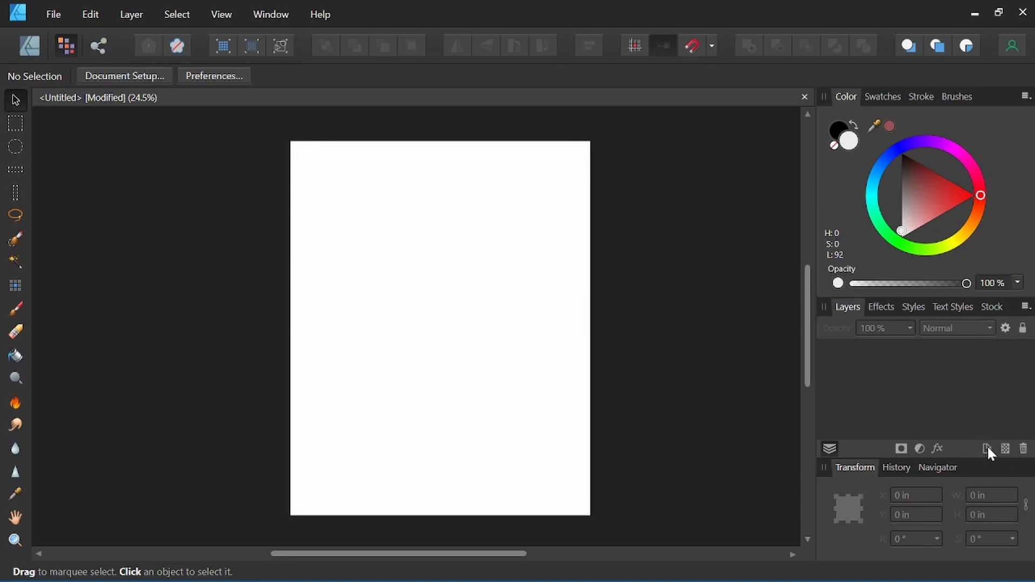
pyautogui.moveTo(1004, 449)
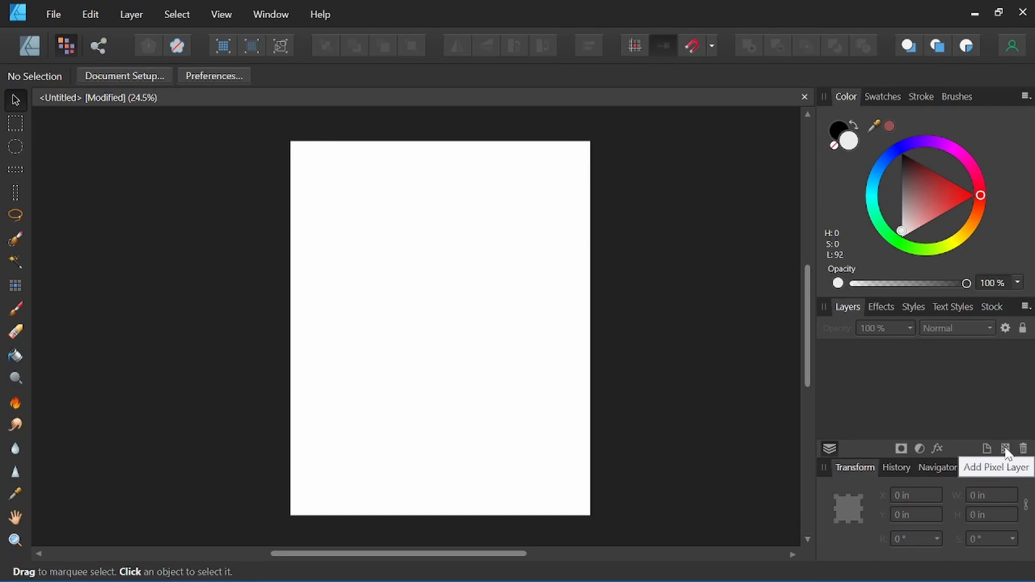
# Add an empty pixel layer to the blank document for drawing on.
pyautogui.click(1003, 447)
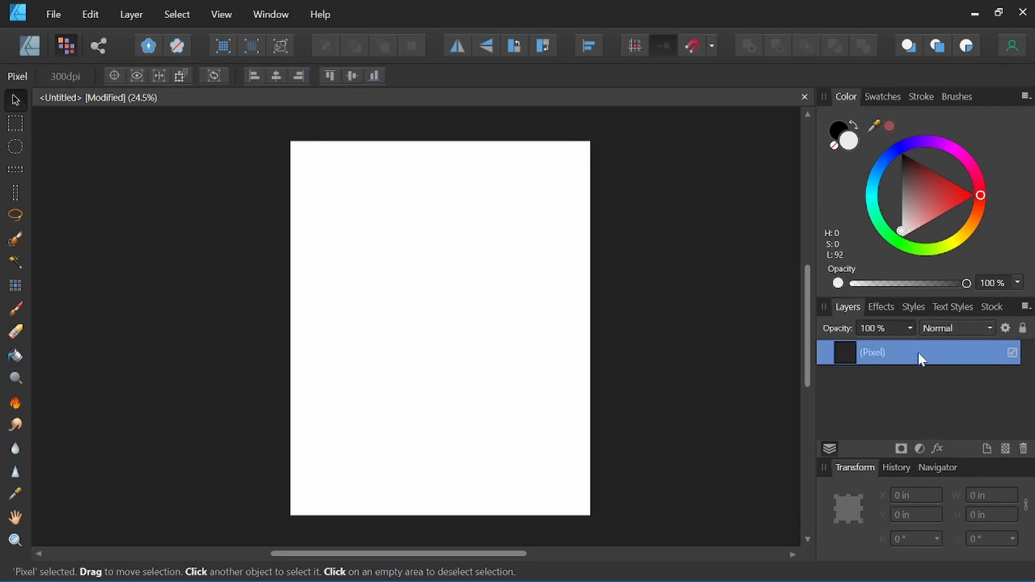
pyautogui.moveTo(764, 369)
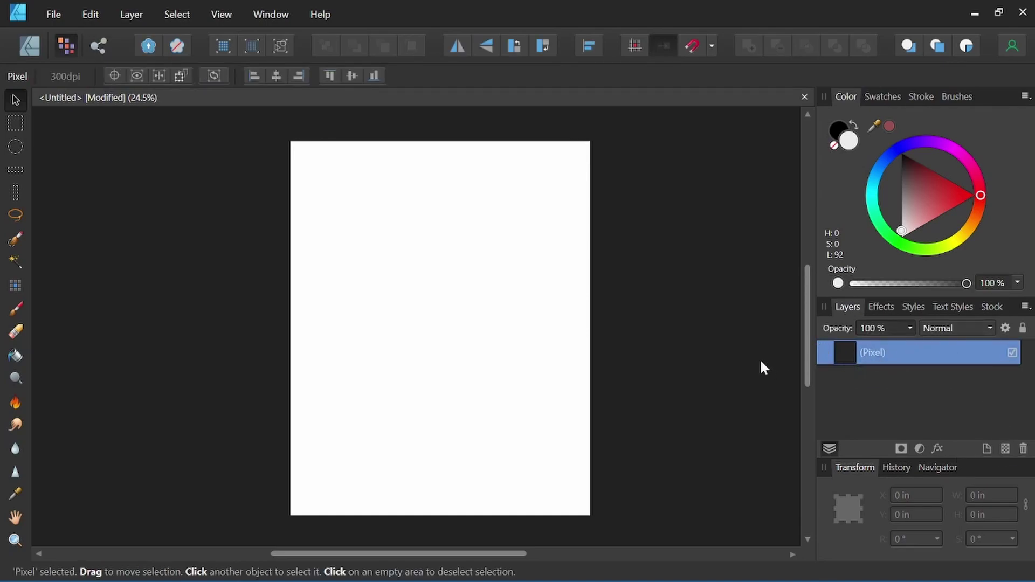
pyautogui.moveTo(15, 100)
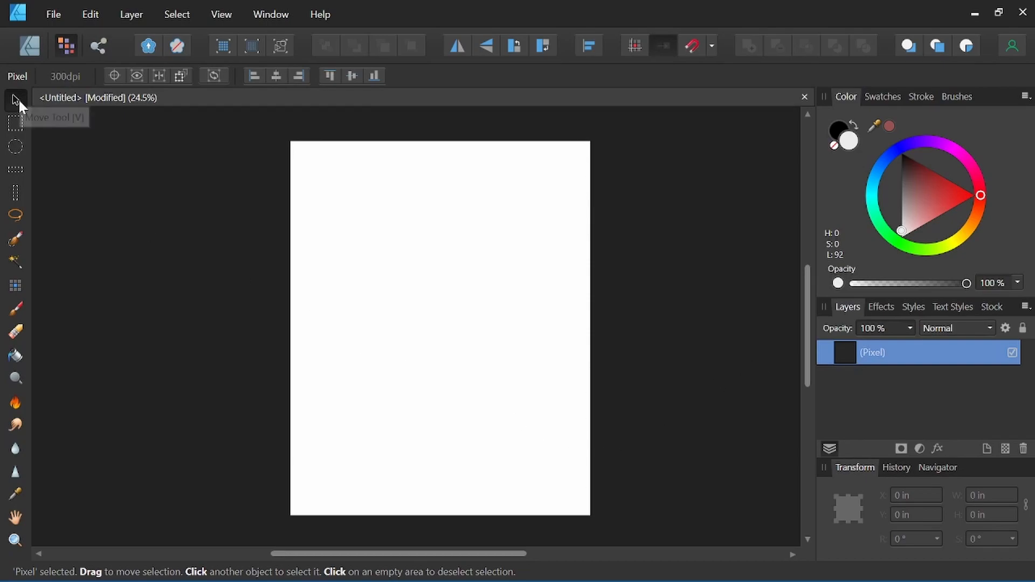
pyautogui.moveTo(15, 175)
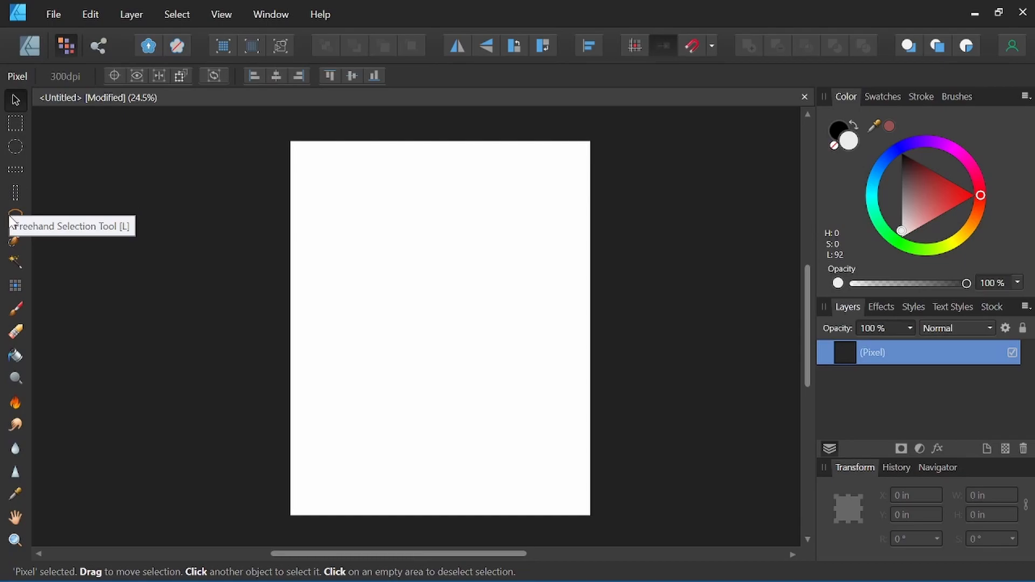
pyautogui.moveTo(15, 313)
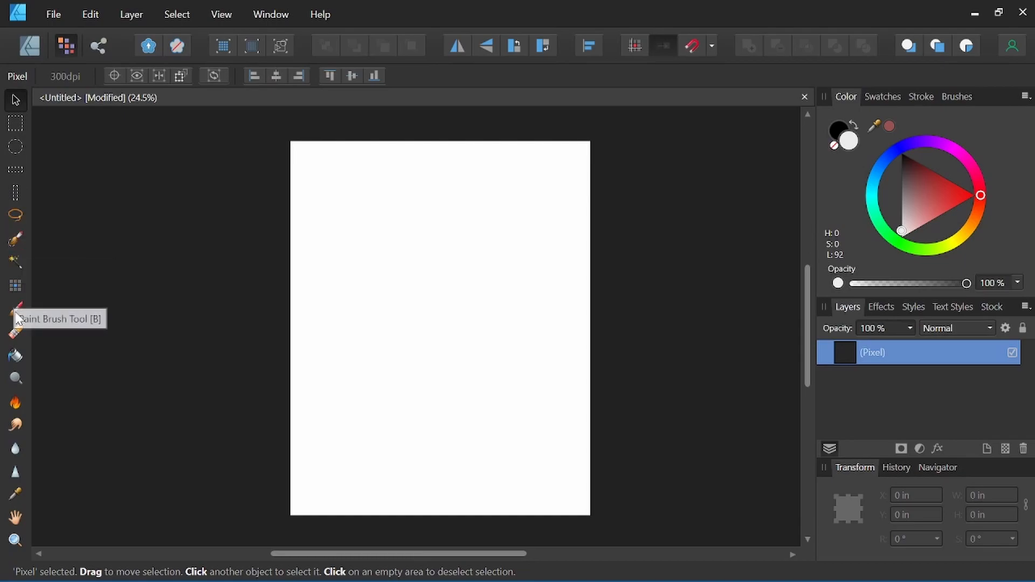
pyautogui.moveTo(16, 128)
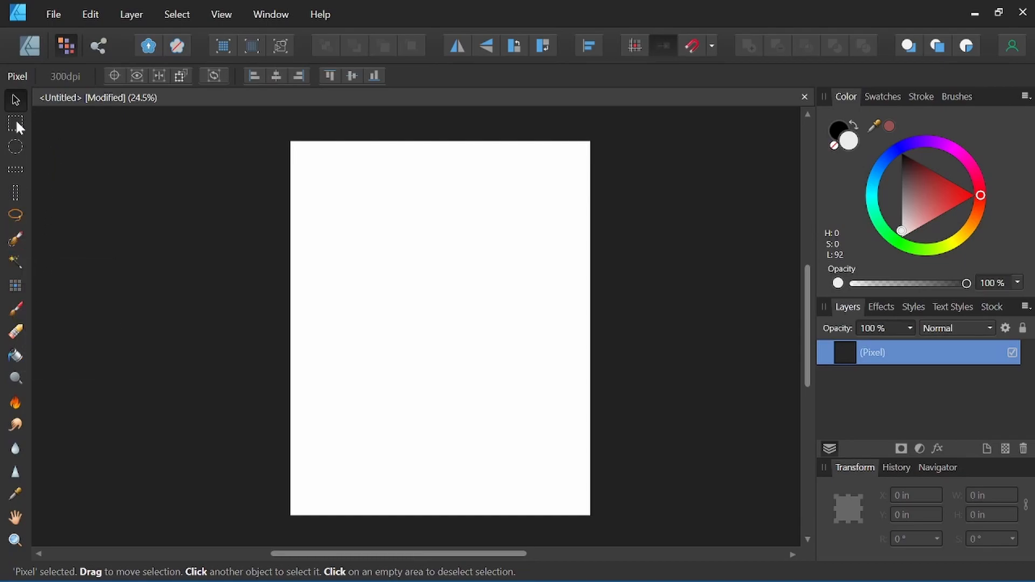
pyautogui.click(15, 123)
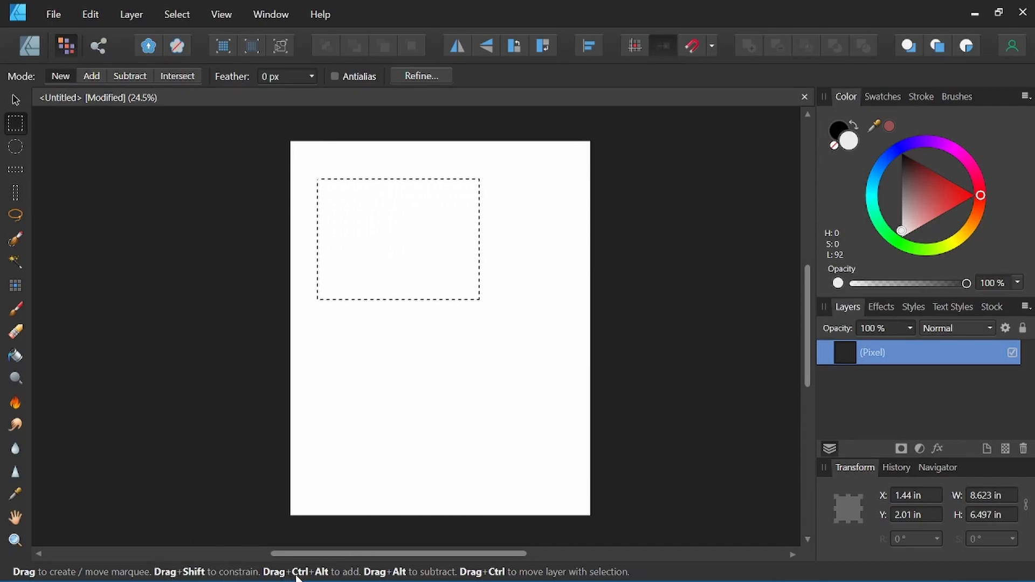
pyautogui.moveTo(363, 571)
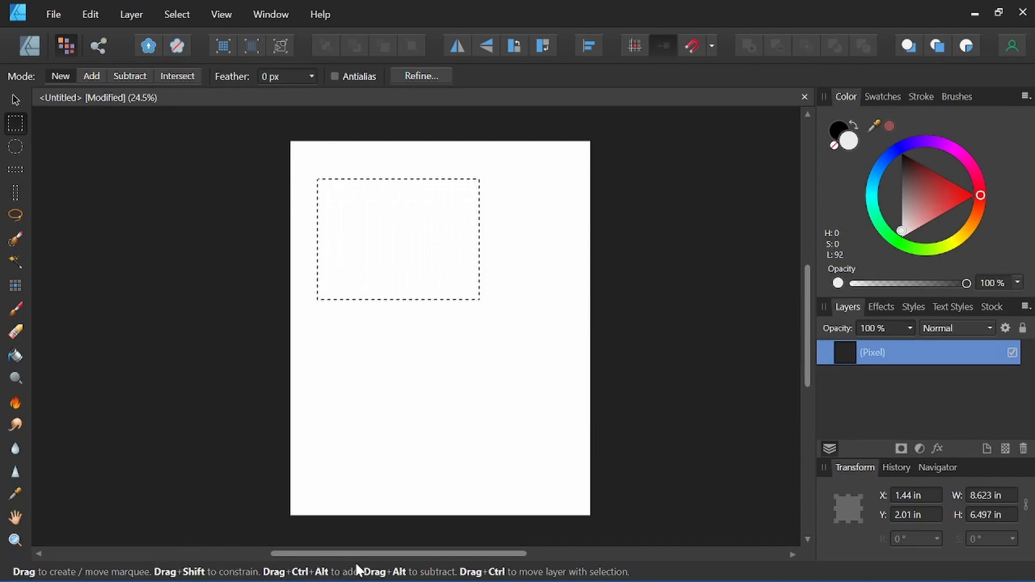
pyautogui.moveTo(336, 304); pyautogui.dragTo(349, 323)
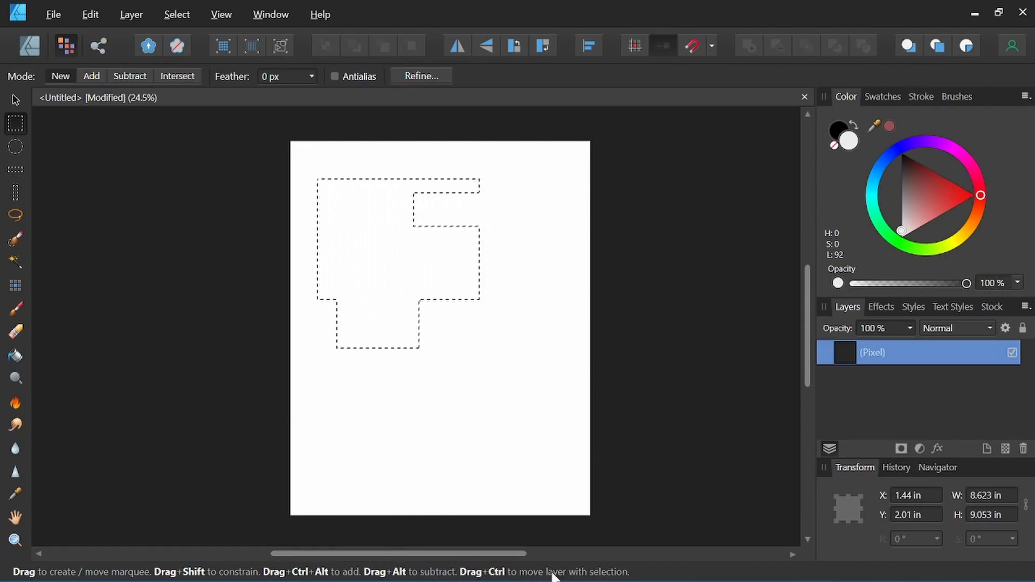
pyautogui.moveTo(470, 243)
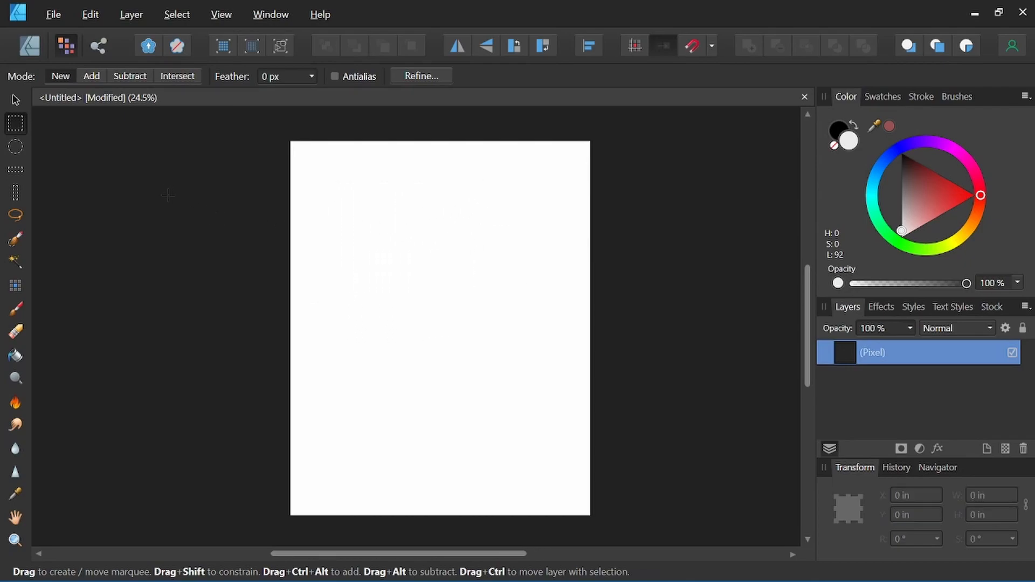
pyautogui.click(15, 216)
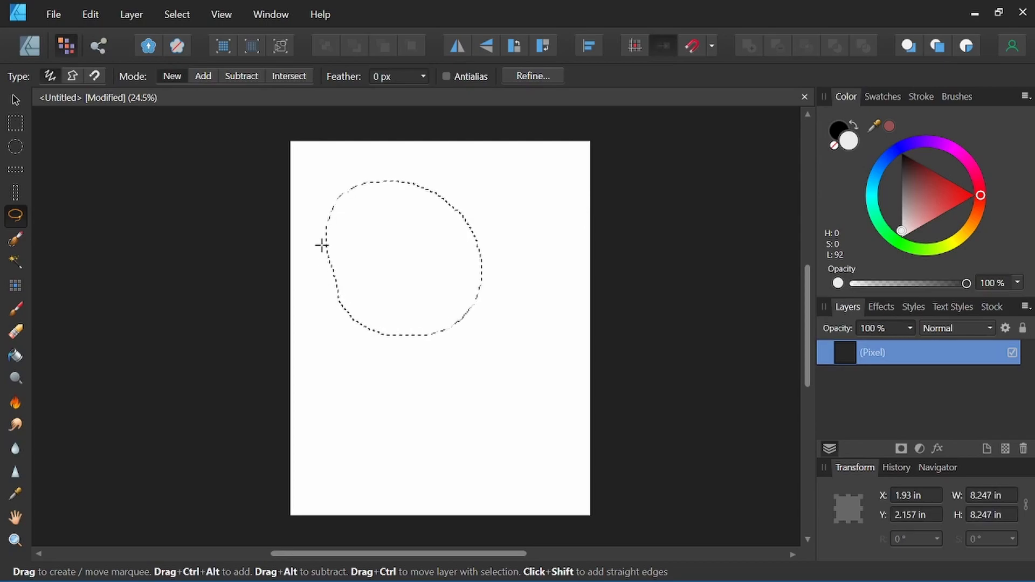
pyautogui.moveTo(421, 253)
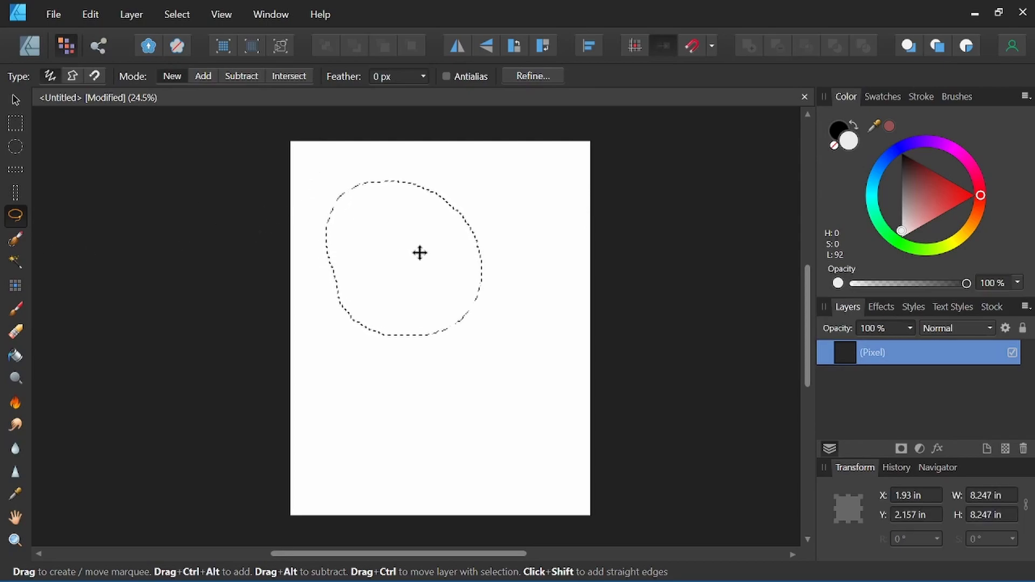
pyautogui.moveTo(357, 241)
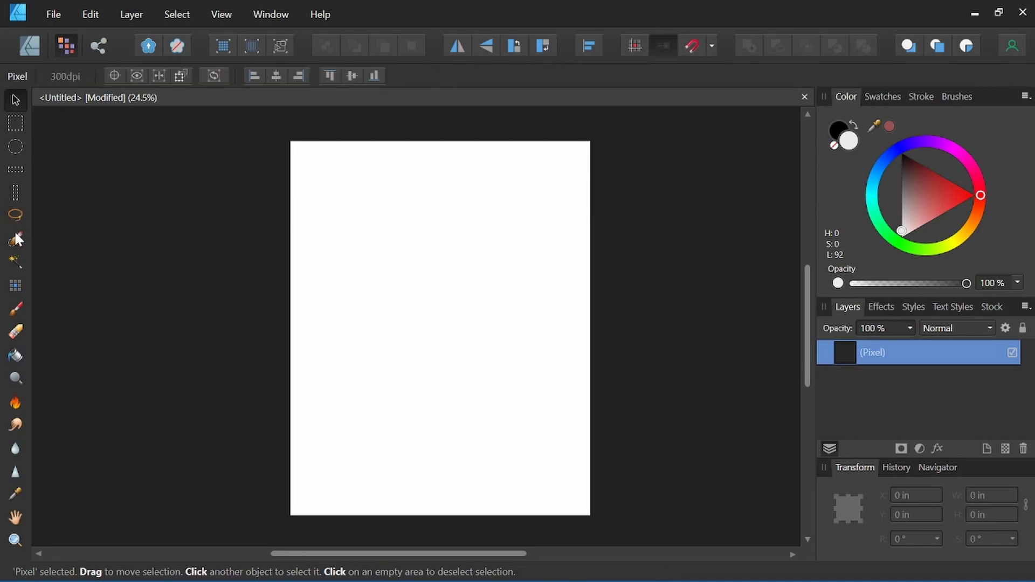
pyautogui.moveTo(14, 262)
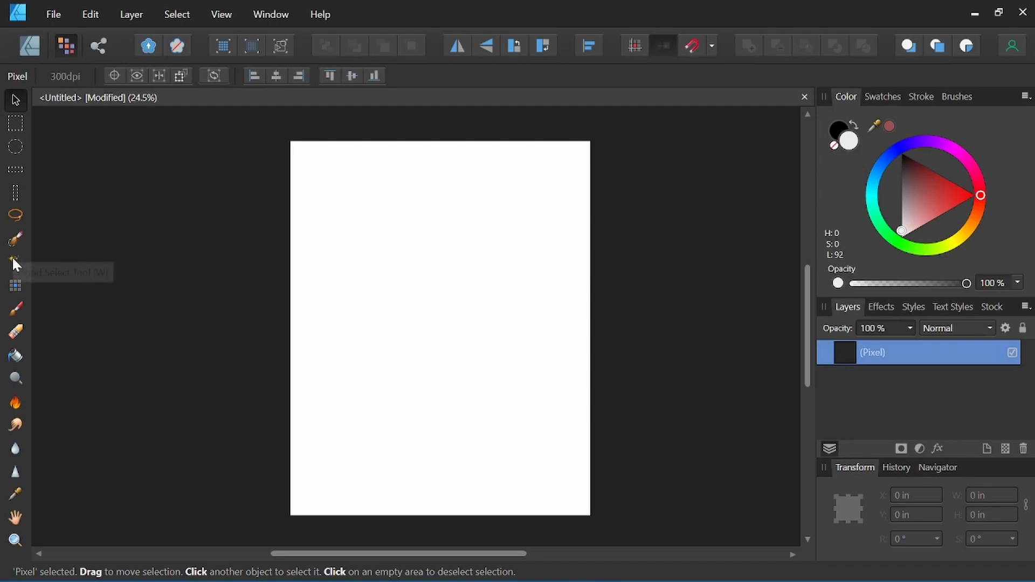
pyautogui.moveTo(16, 269)
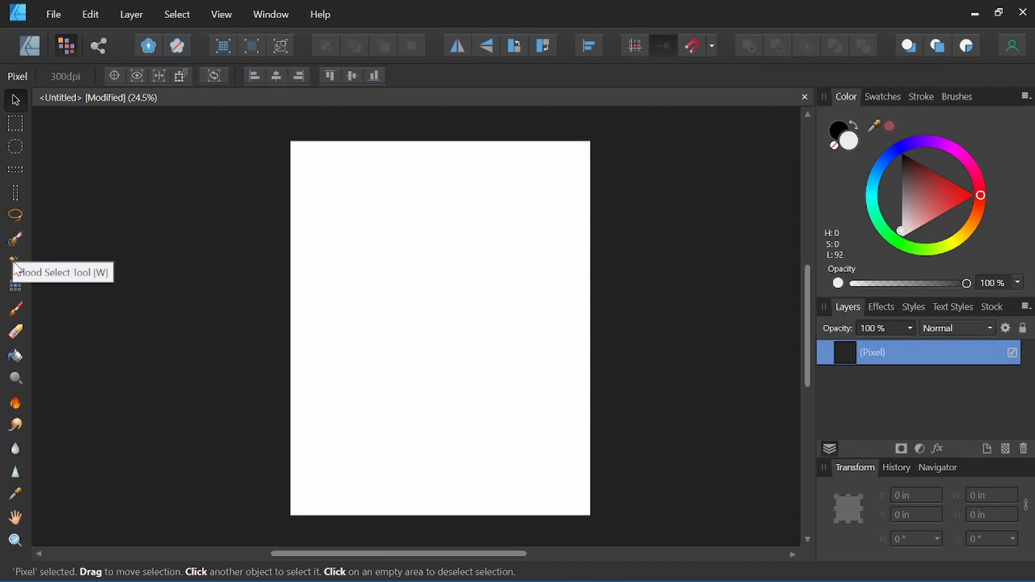
pyautogui.moveTo(13, 290)
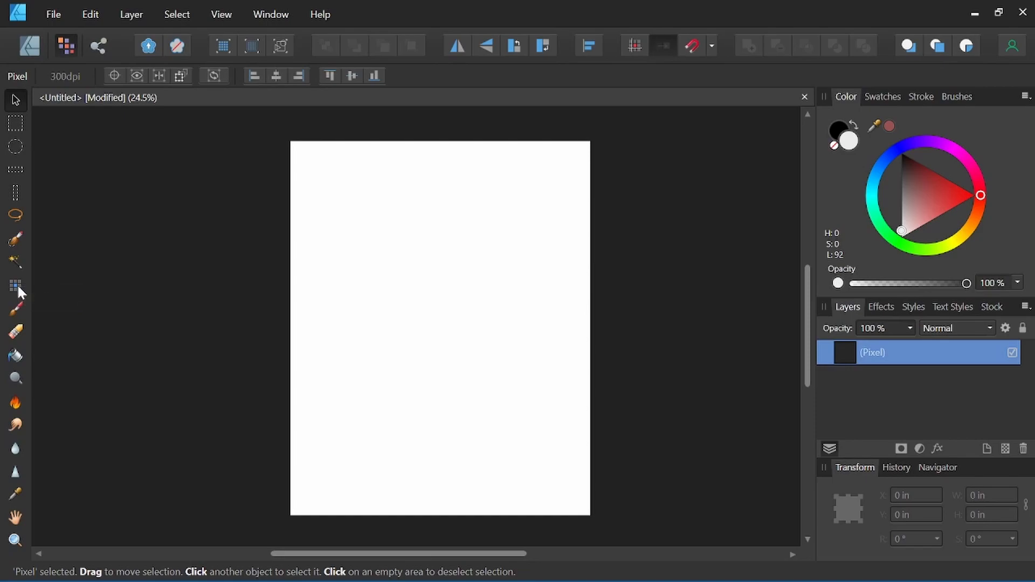
pyautogui.moveTo(13, 360)
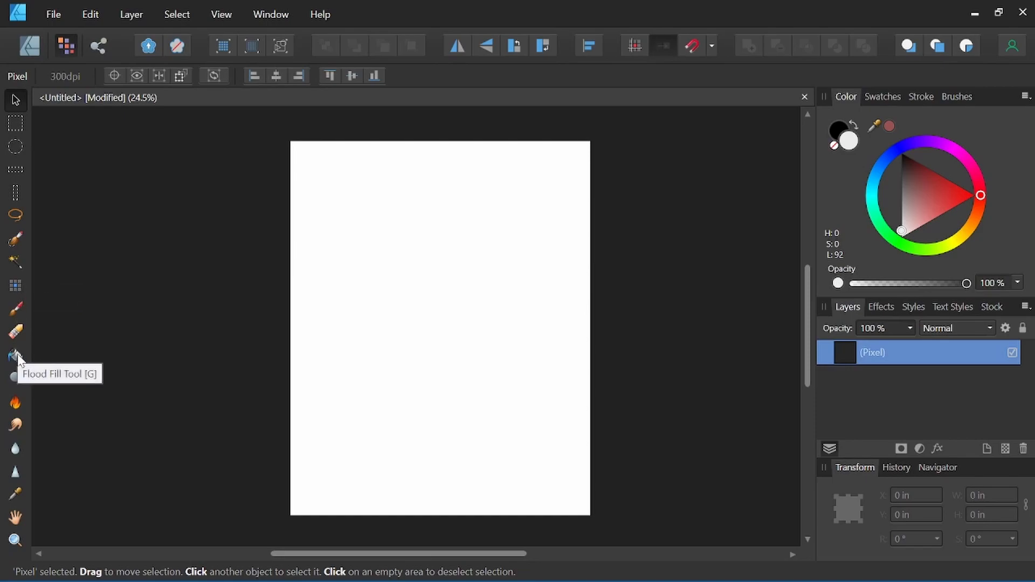
pyautogui.moveTo(13, 378)
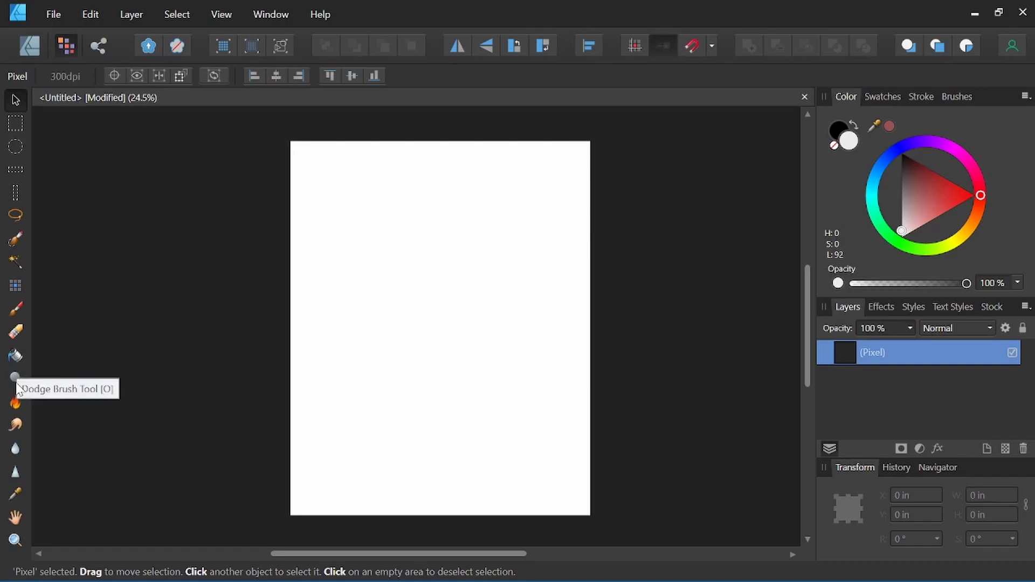
pyautogui.moveTo(13, 490)
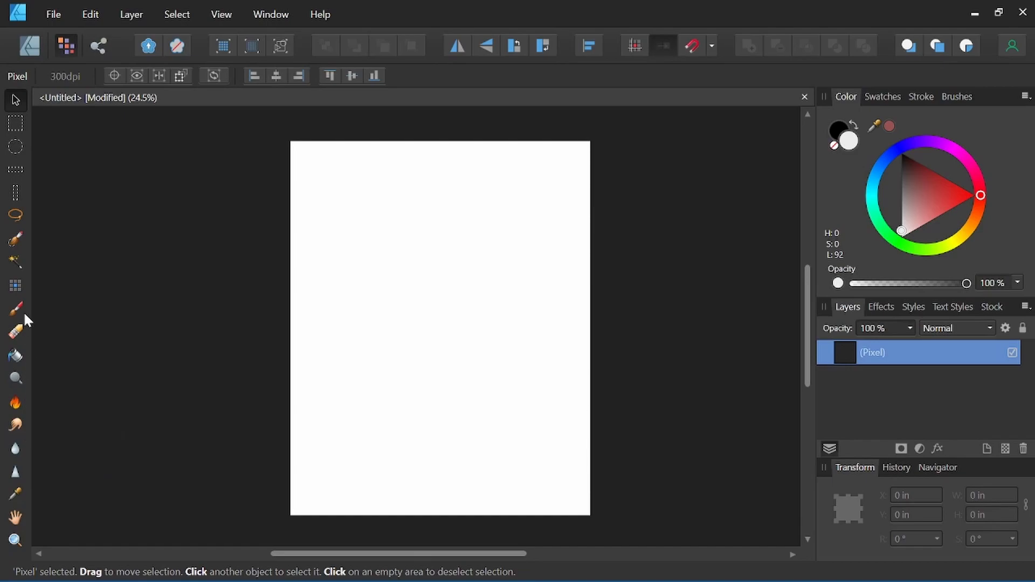
pyautogui.moveTo(18, 333)
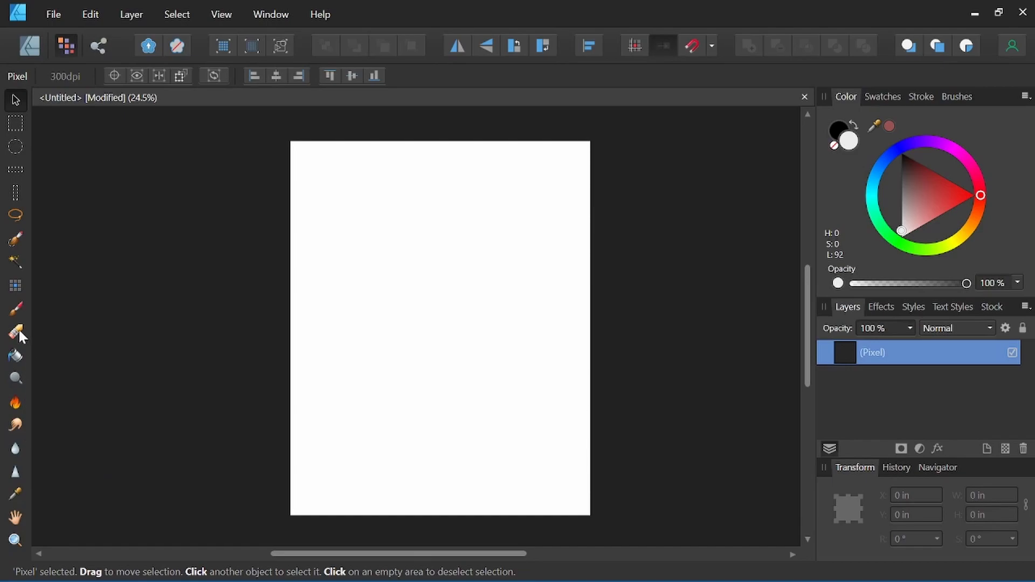
# Activate the Paint Brush and show the Brushes panel listing the Pencils presets.
pyautogui.click(15, 310)
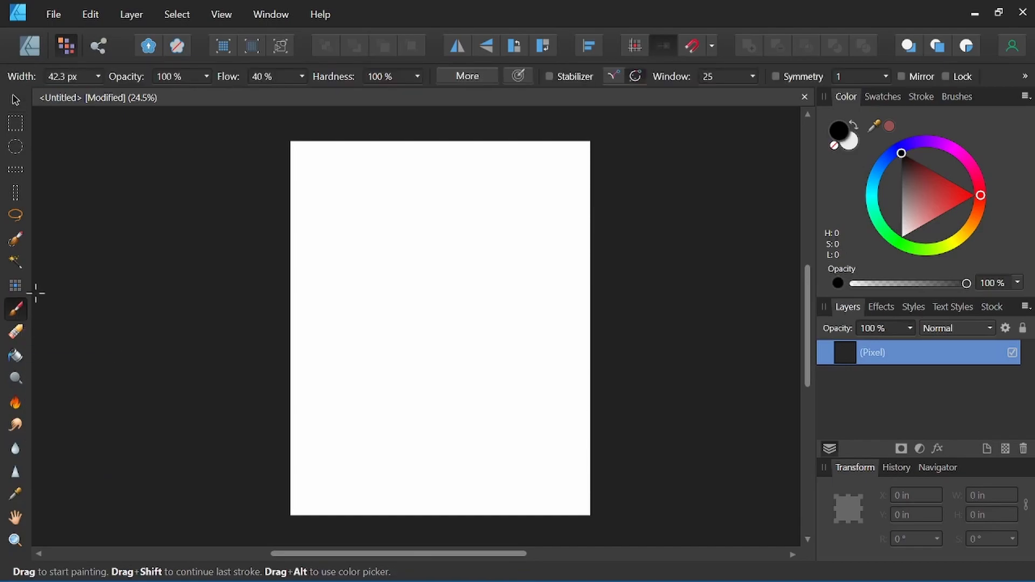
pyautogui.moveTo(22, 134)
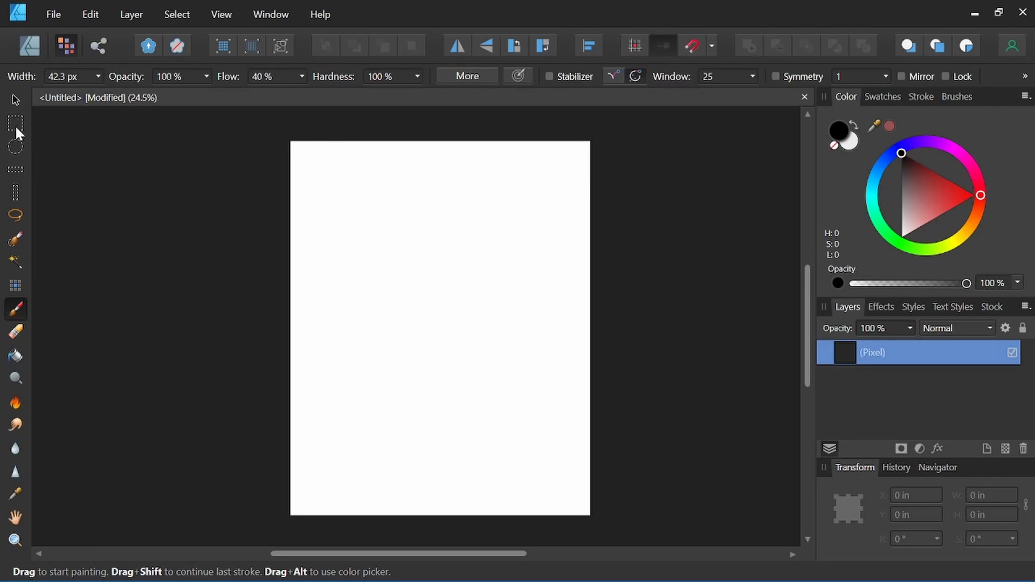
pyautogui.moveTo(15, 311)
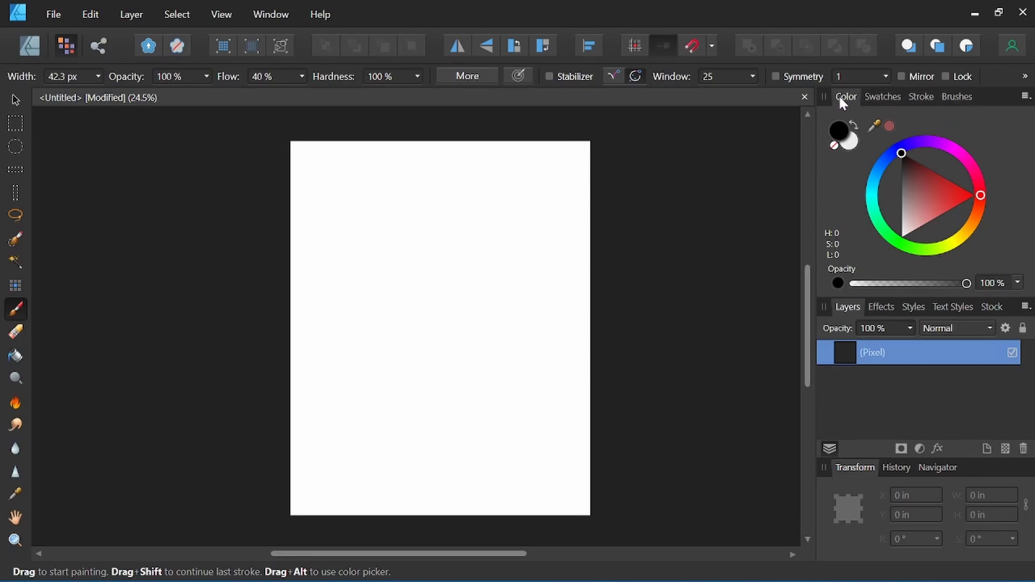
pyautogui.click(956, 97)
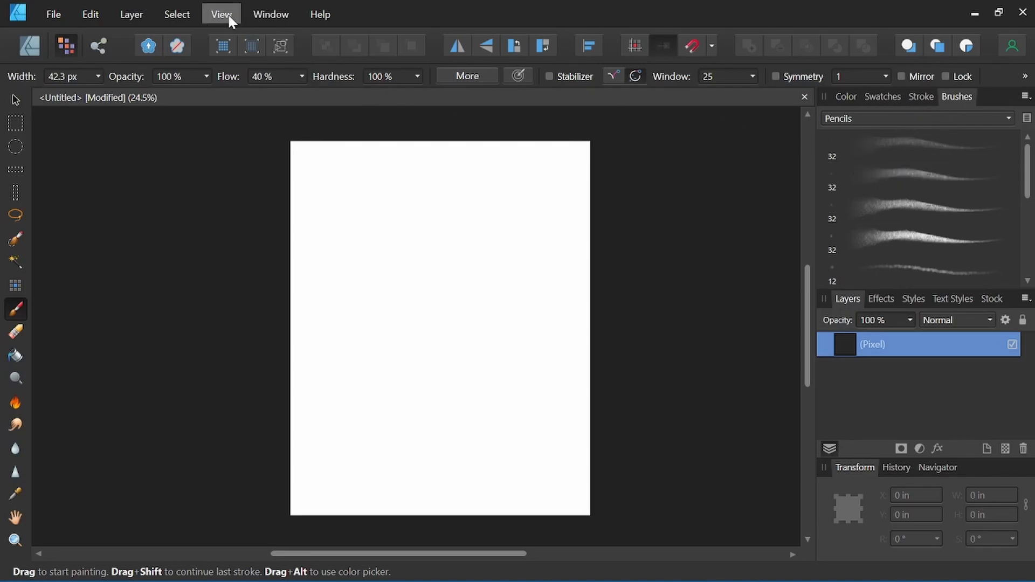
pyautogui.click(220, 14)
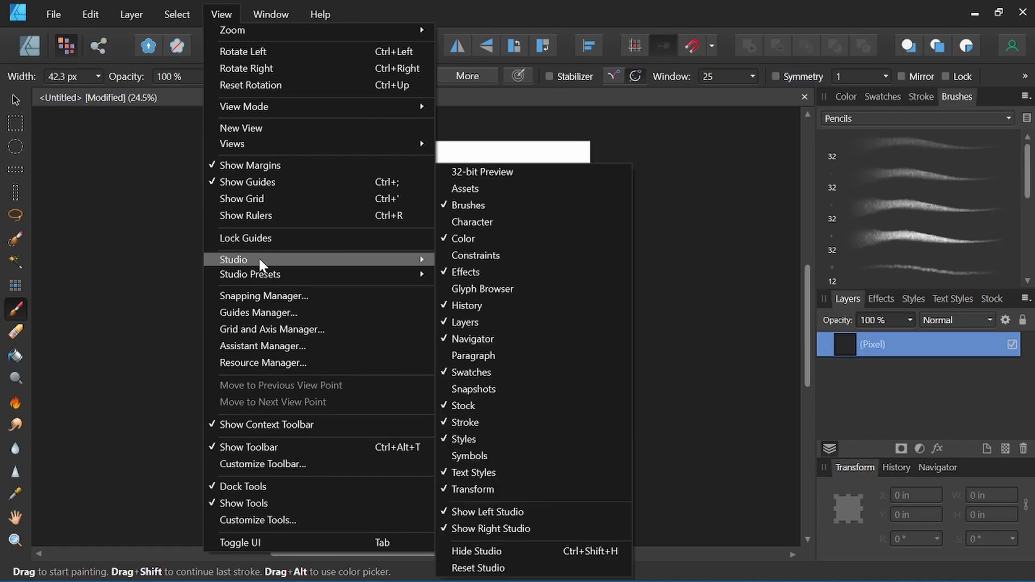
pyautogui.moveTo(479, 276)
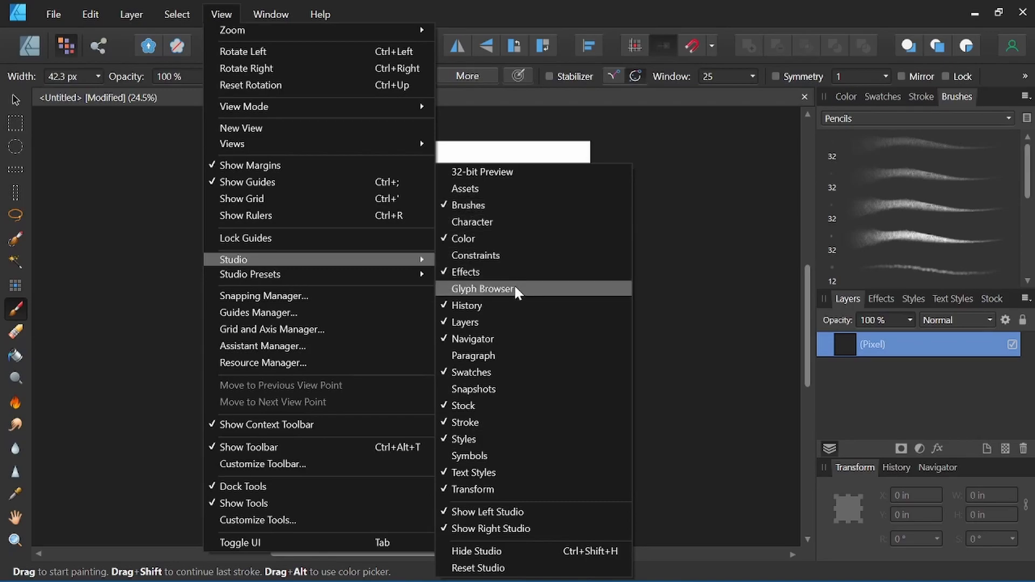
pyautogui.click(481, 289)
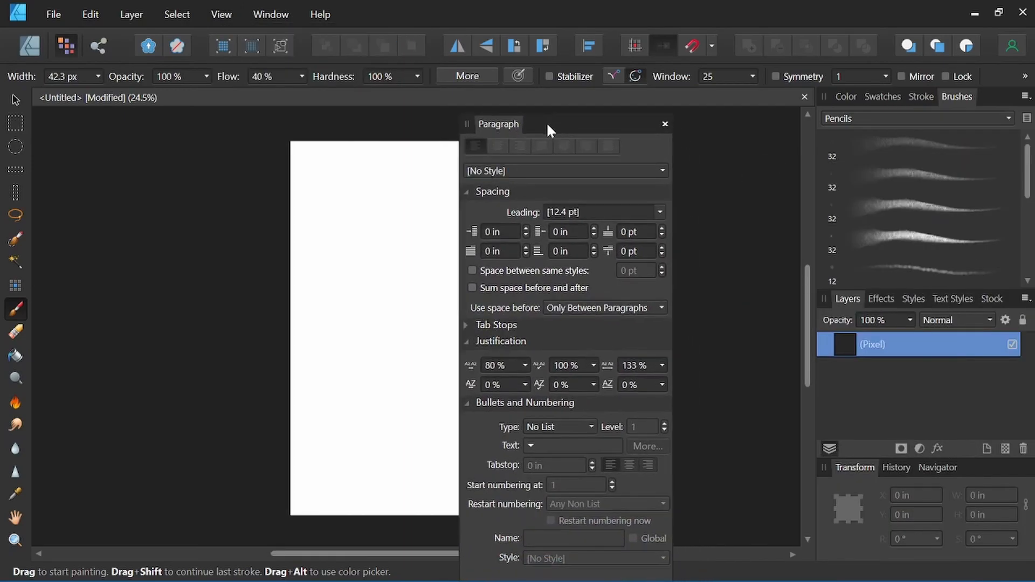
pyautogui.click(664, 124)
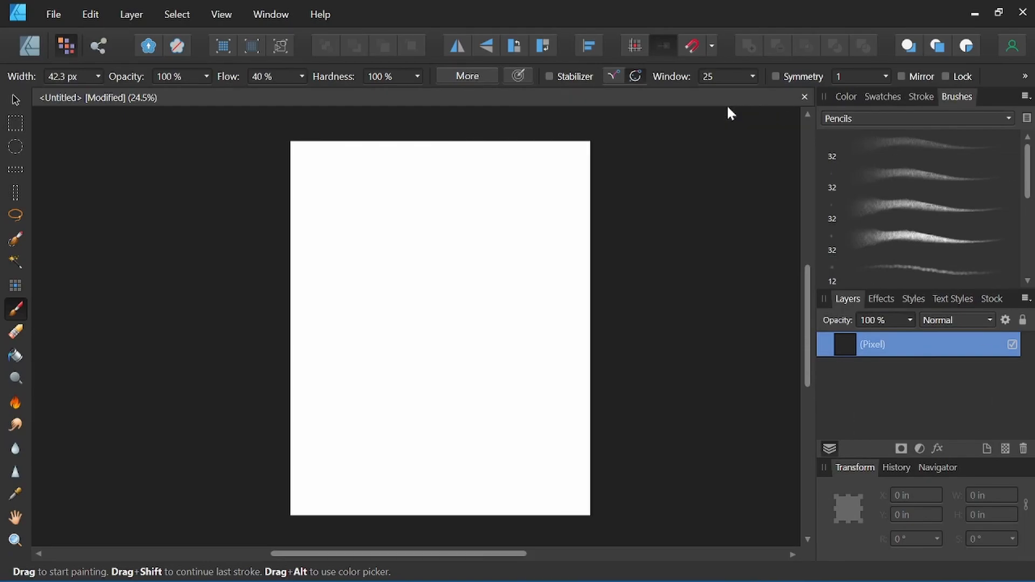
pyautogui.moveTo(947, 131)
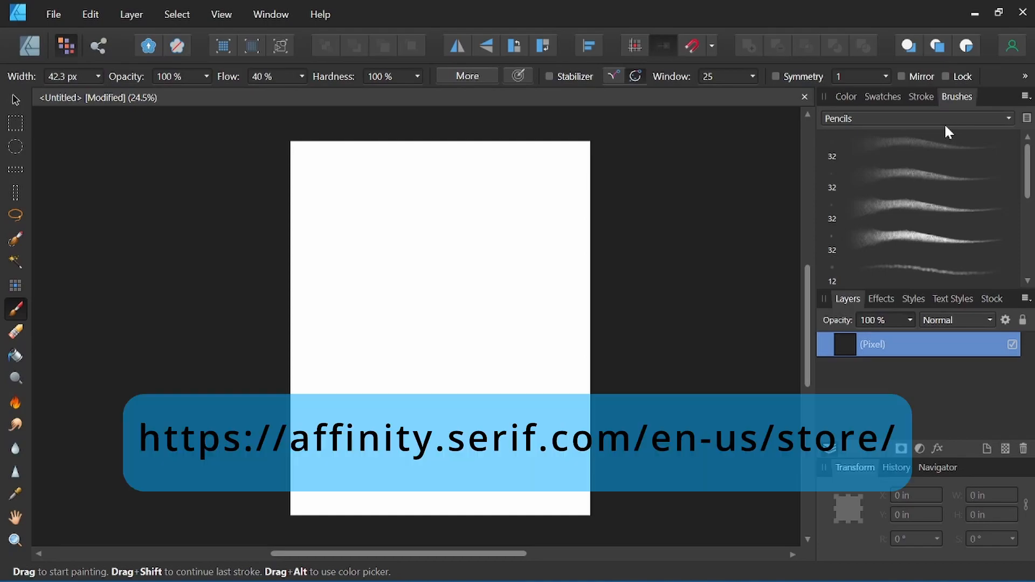
pyautogui.moveTo(957, 141)
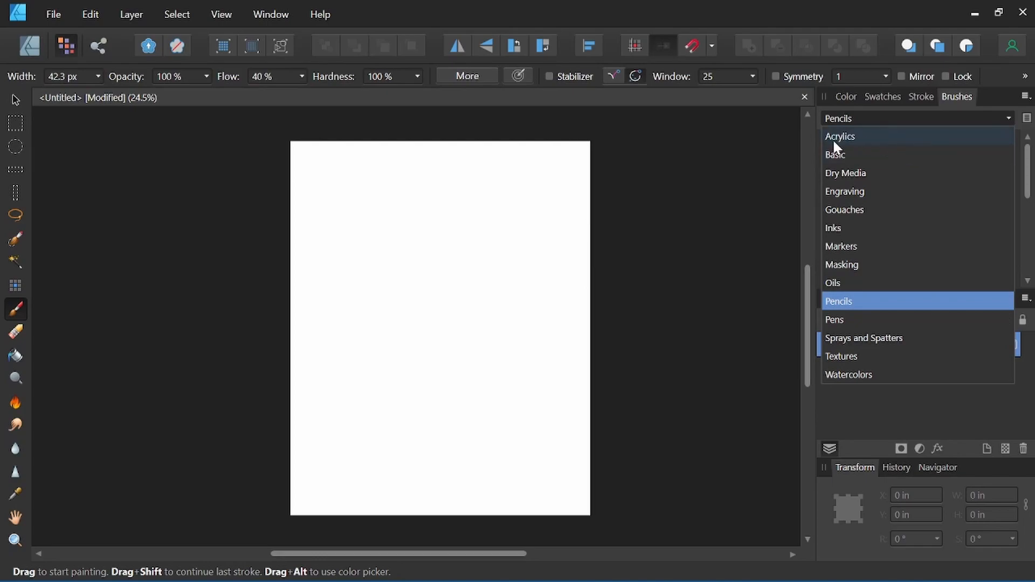
pyautogui.moveTo(851, 232)
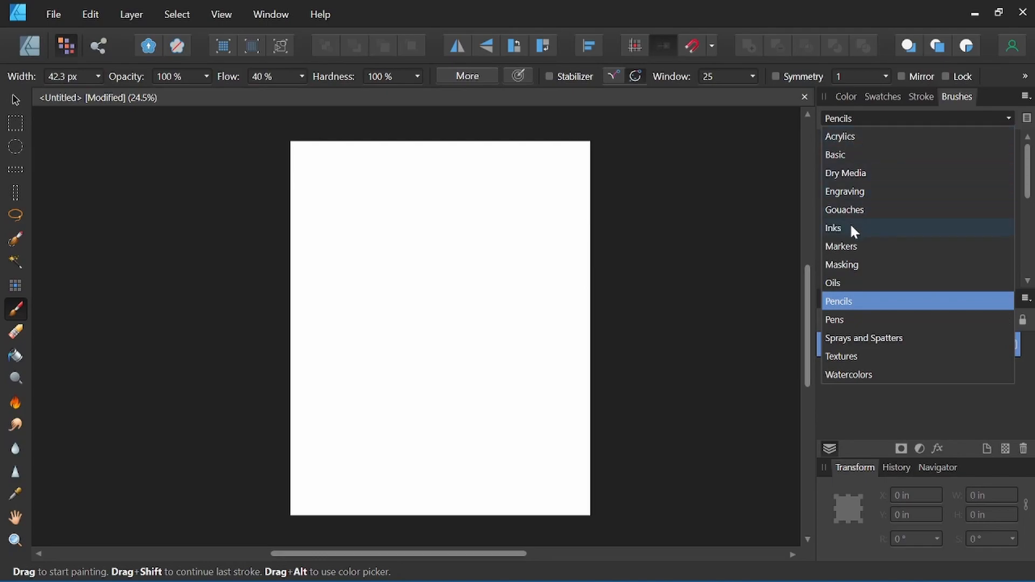
pyautogui.moveTo(843, 164)
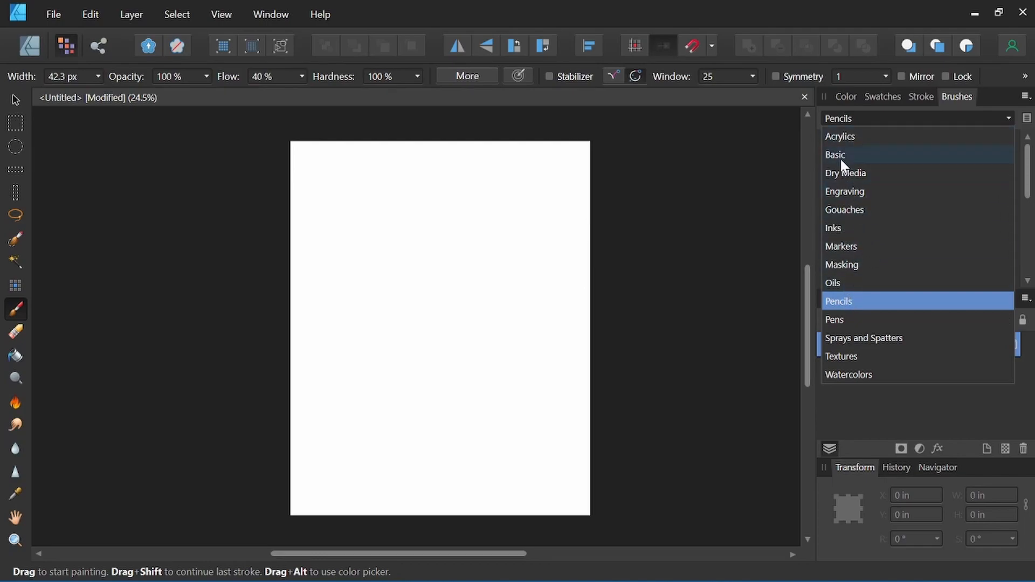
# Browse the Basic set, return to Pencils and choose Natural Pencil 4B at 32 px.
pyautogui.click(835, 155)
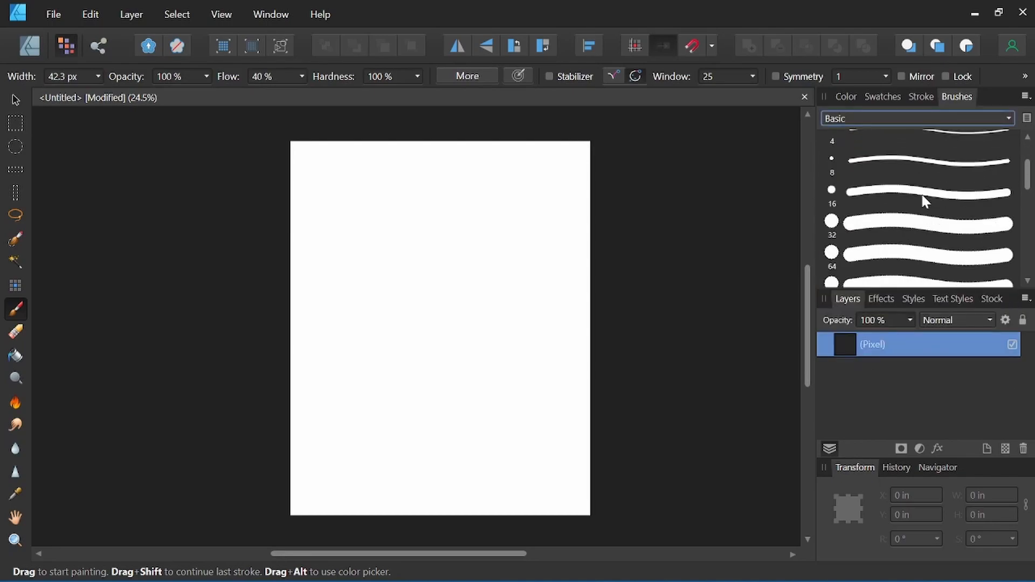
pyautogui.scroll(-3)
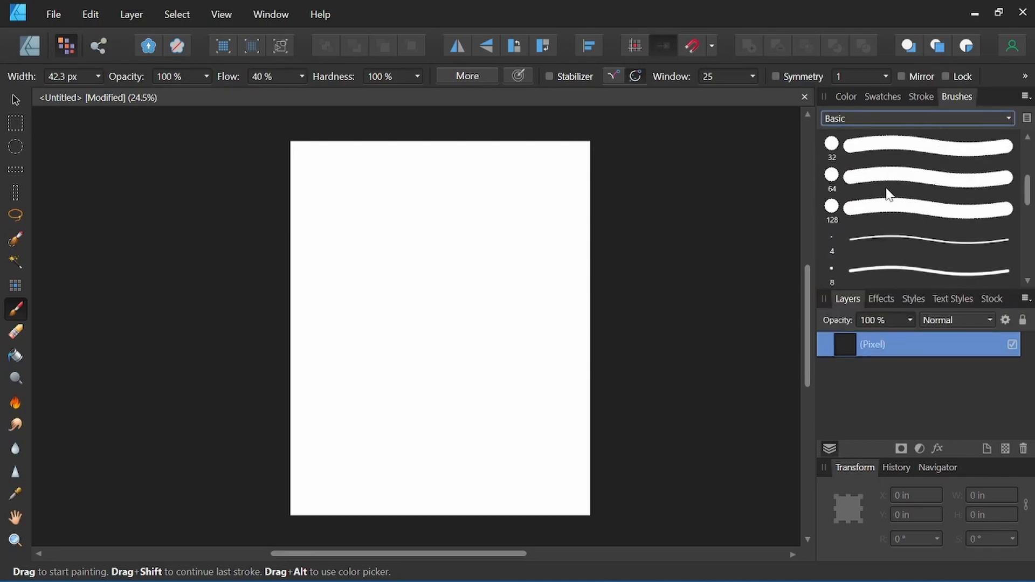
pyautogui.scroll(-3)
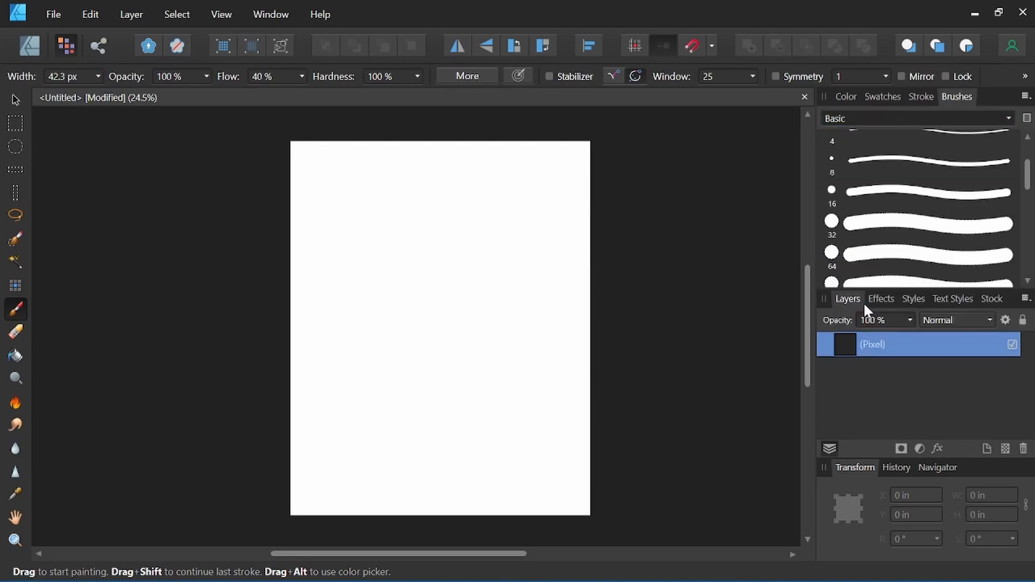
pyautogui.click(915, 119)
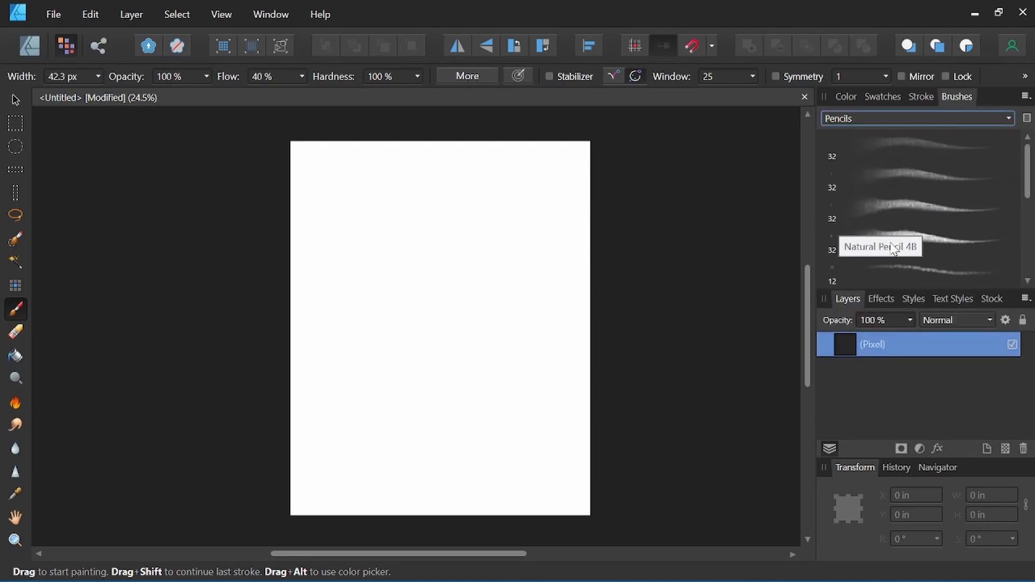
pyautogui.moveTo(932, 246)
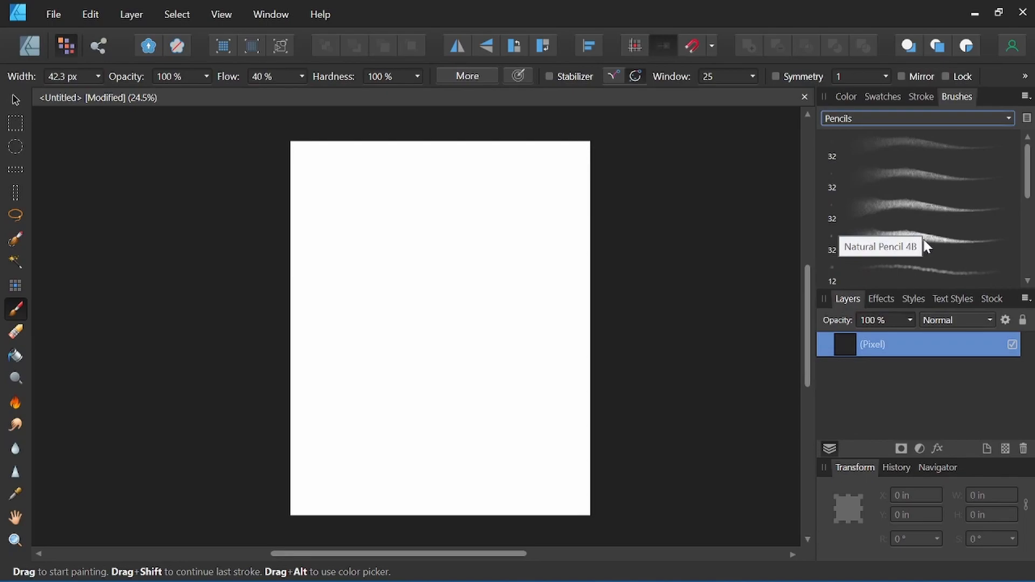
pyautogui.click(938, 246)
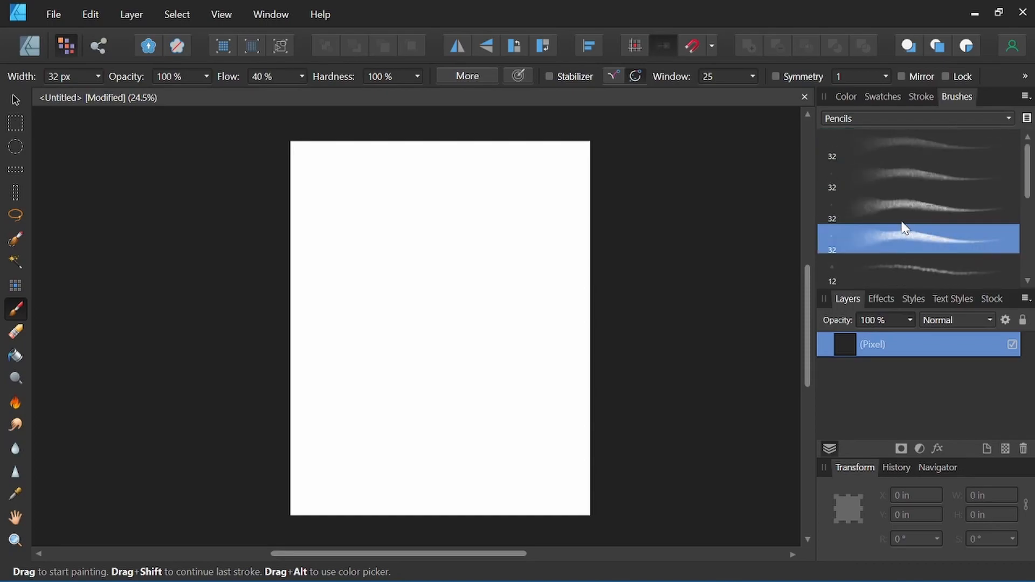
pyautogui.moveTo(99, 438)
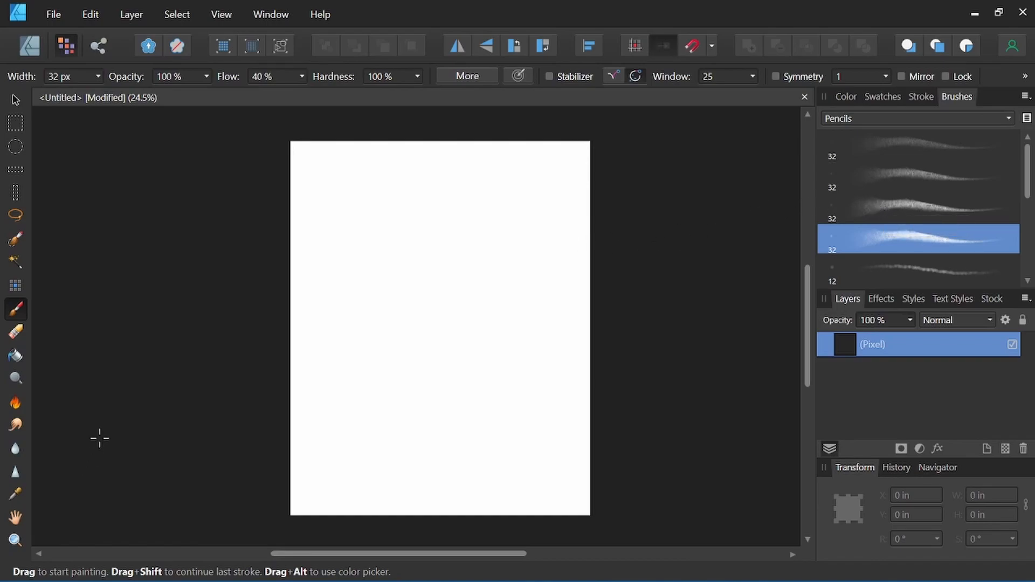
pyautogui.moveTo(63, 45)
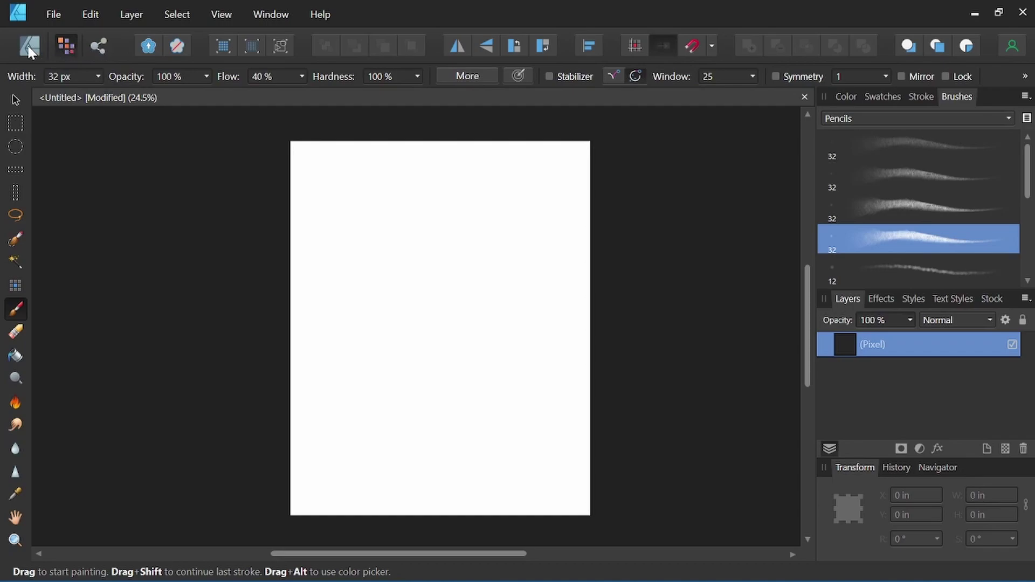
pyautogui.moveTo(27, 46)
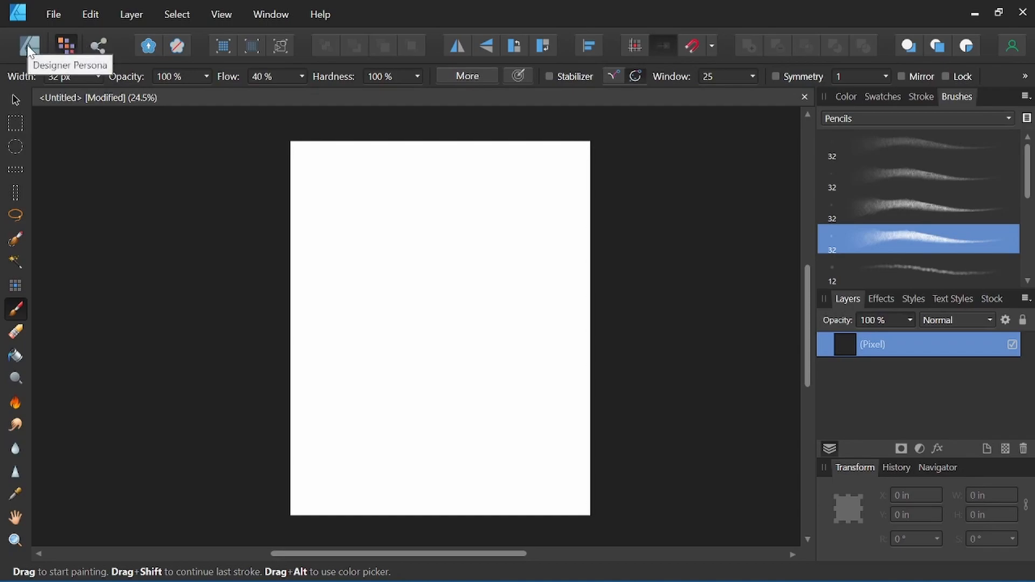
pyautogui.moveTo(67, 50)
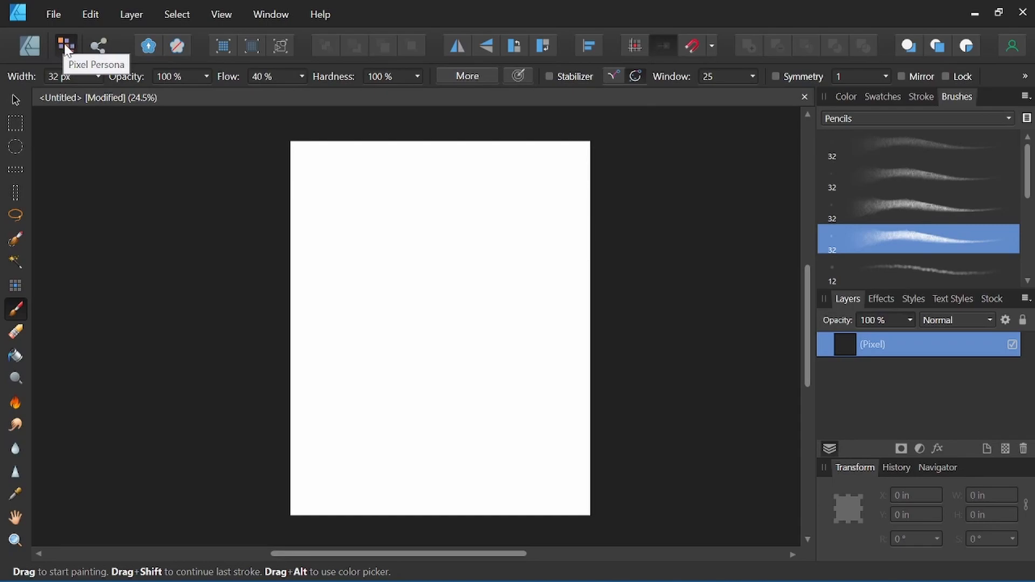
pyautogui.moveTo(99, 46)
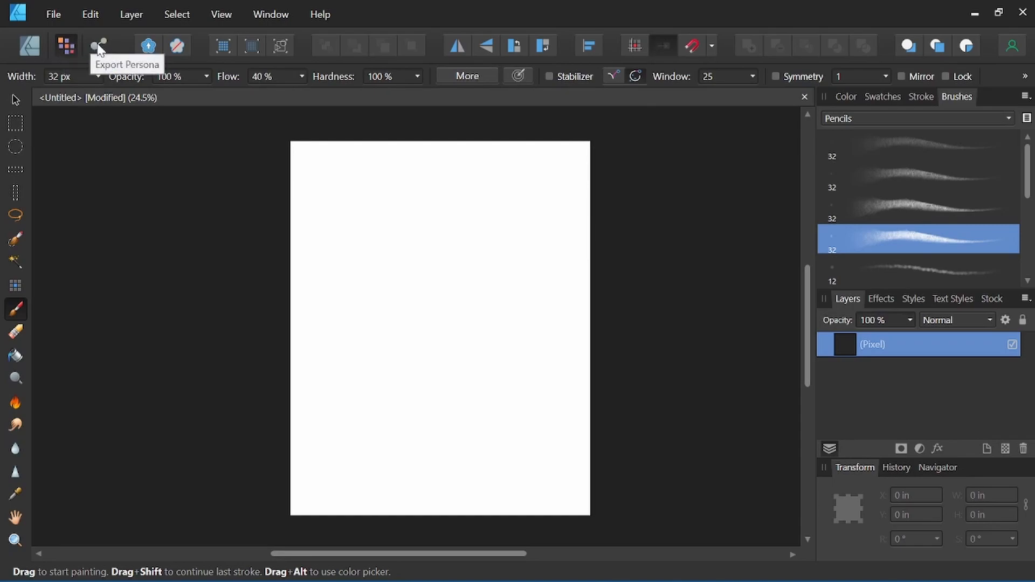
pyautogui.moveTo(36, 41)
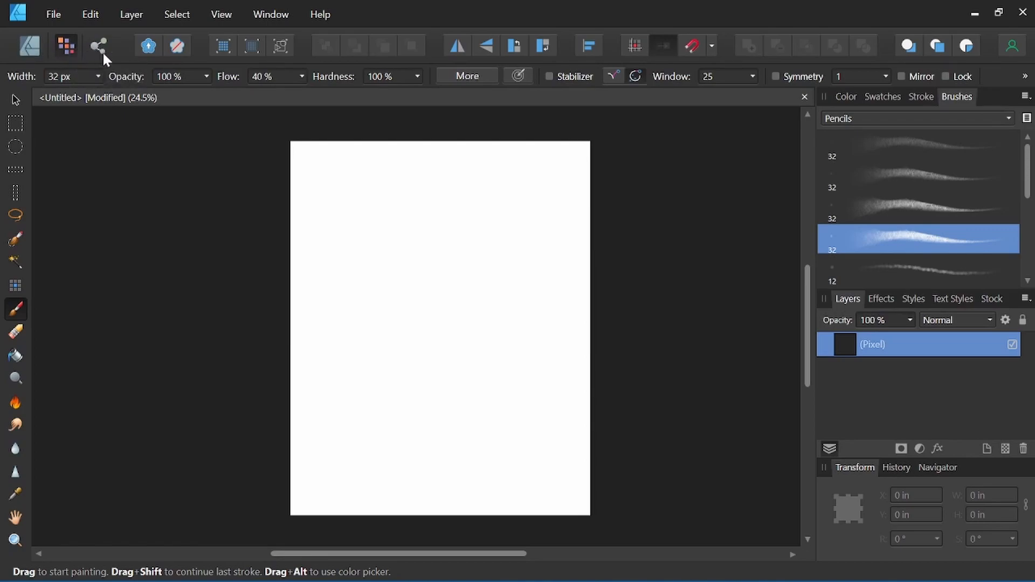
pyautogui.moveTo(281, 45)
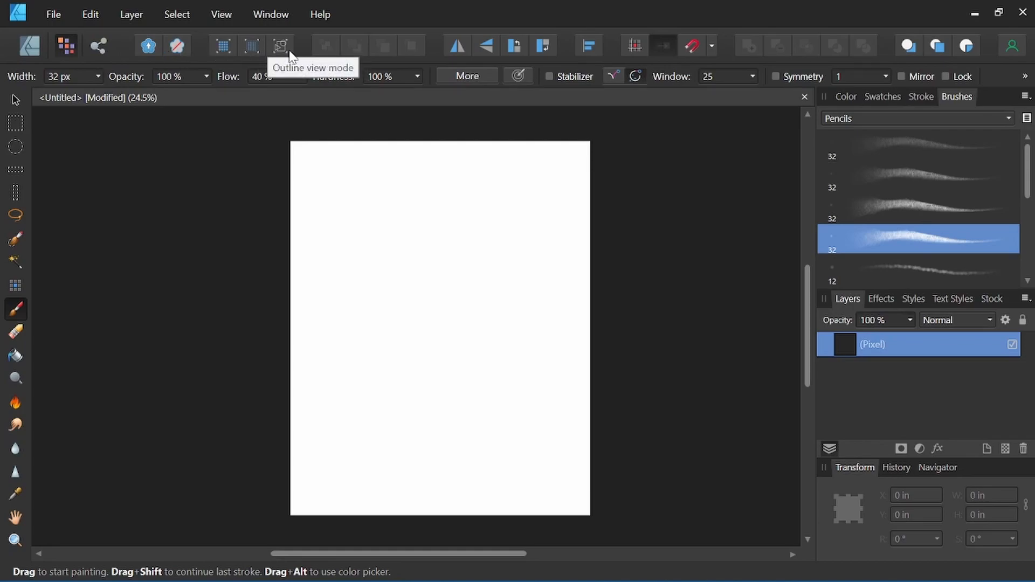
pyautogui.moveTo(437, 49)
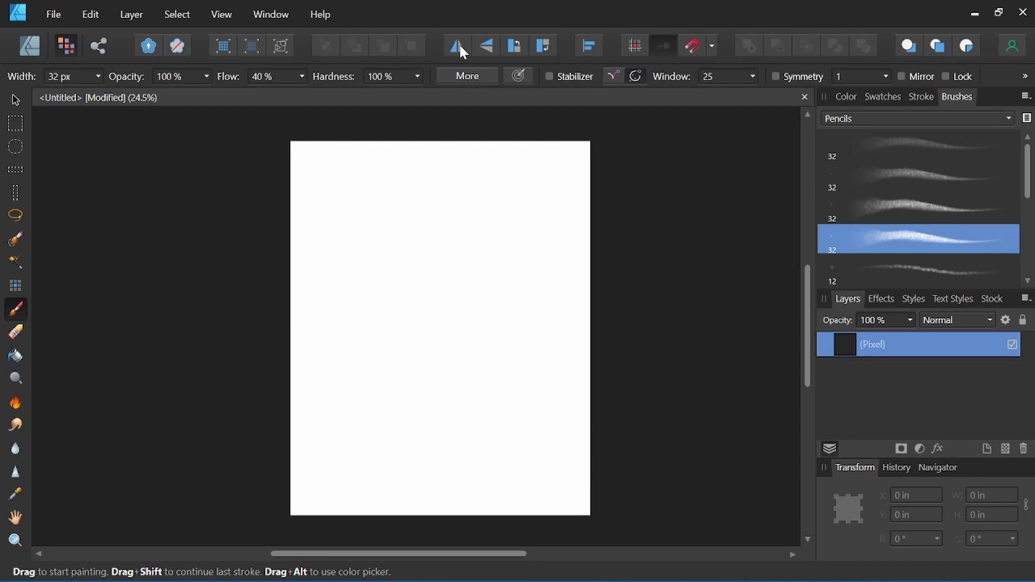
pyautogui.moveTo(482, 49)
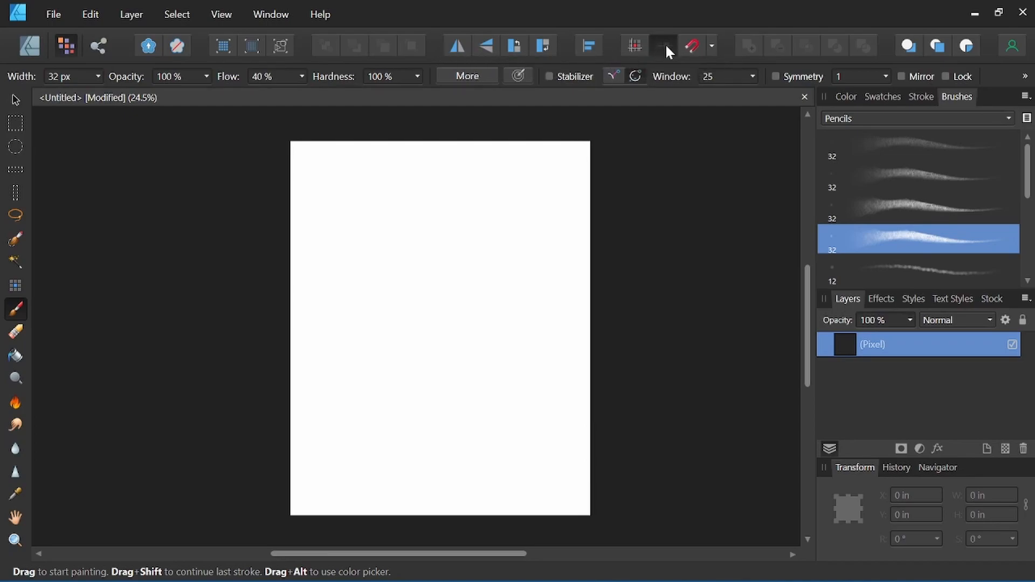
pyautogui.moveTo(516, 47)
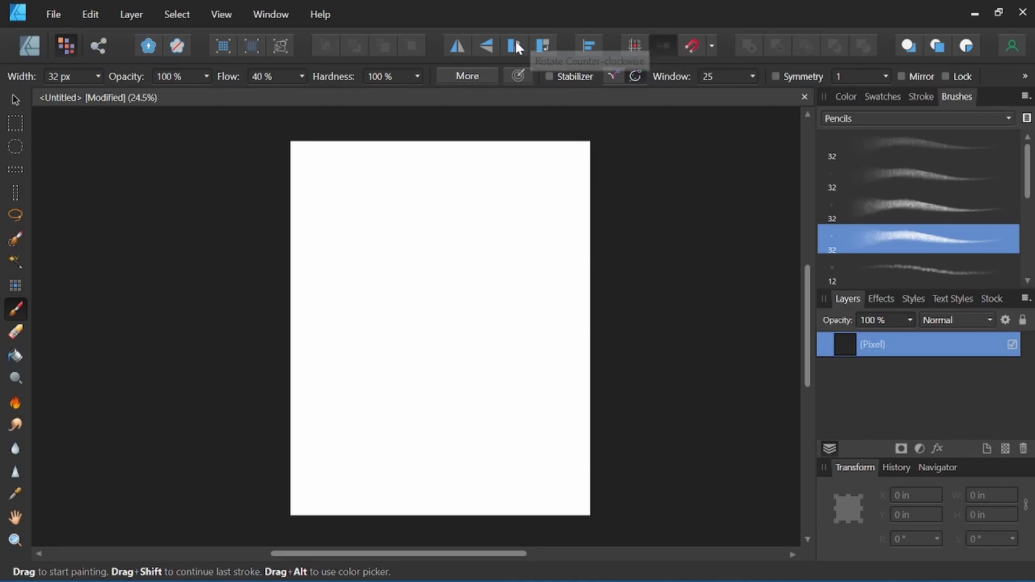
pyautogui.moveTo(142, 81)
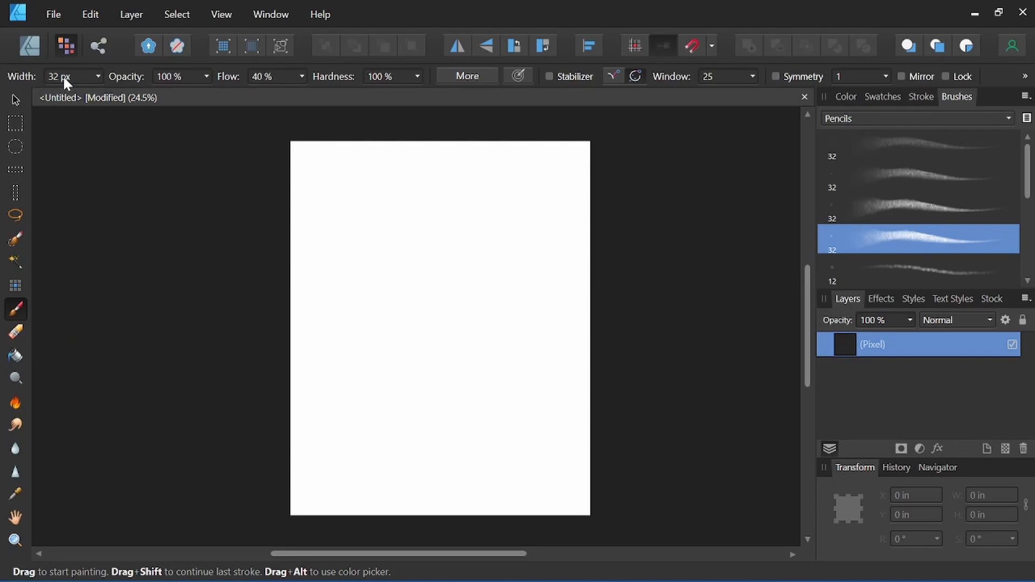
pyautogui.moveTo(164, 85)
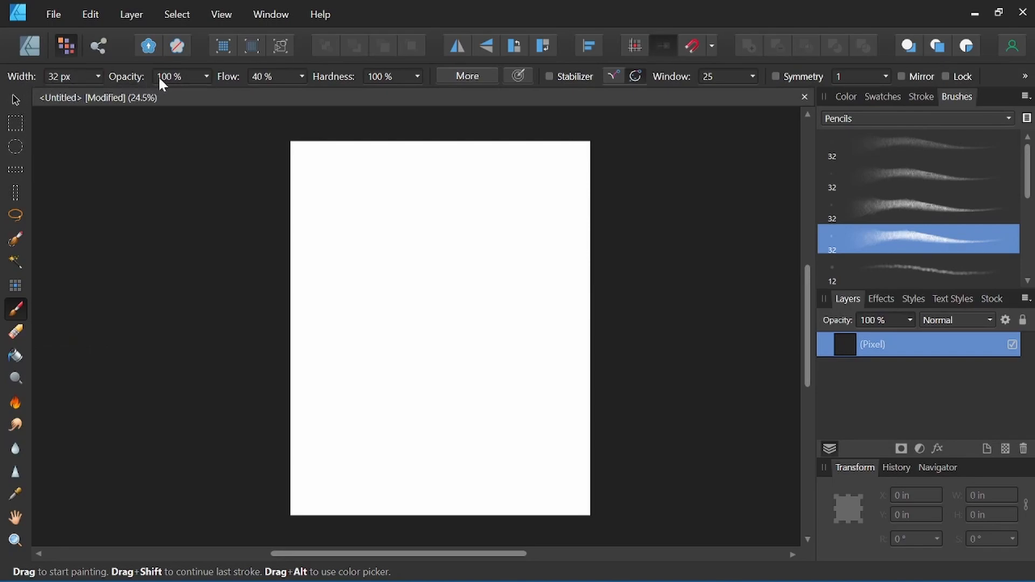
pyautogui.moveTo(356, 80)
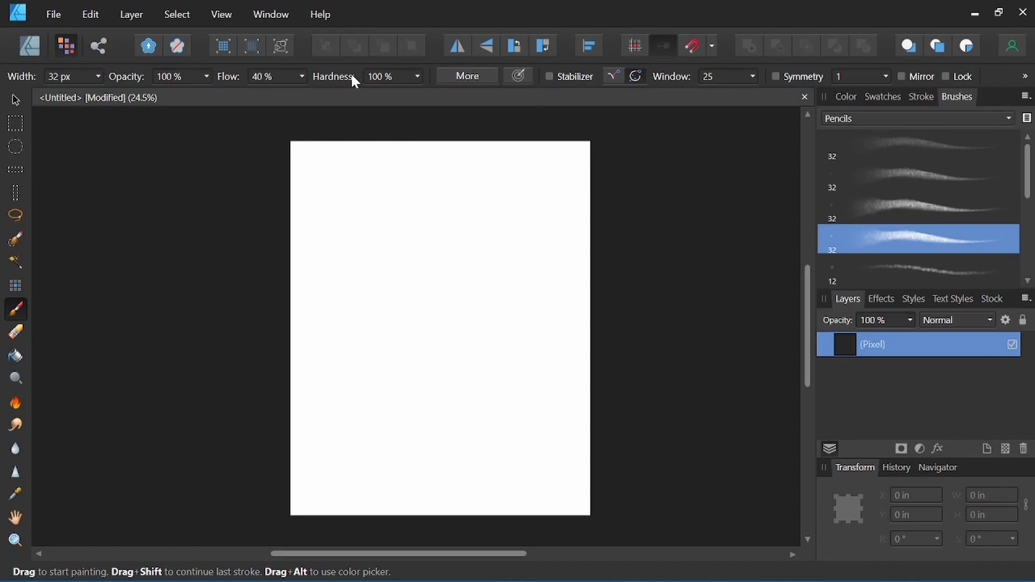
pyautogui.moveTo(125, 80)
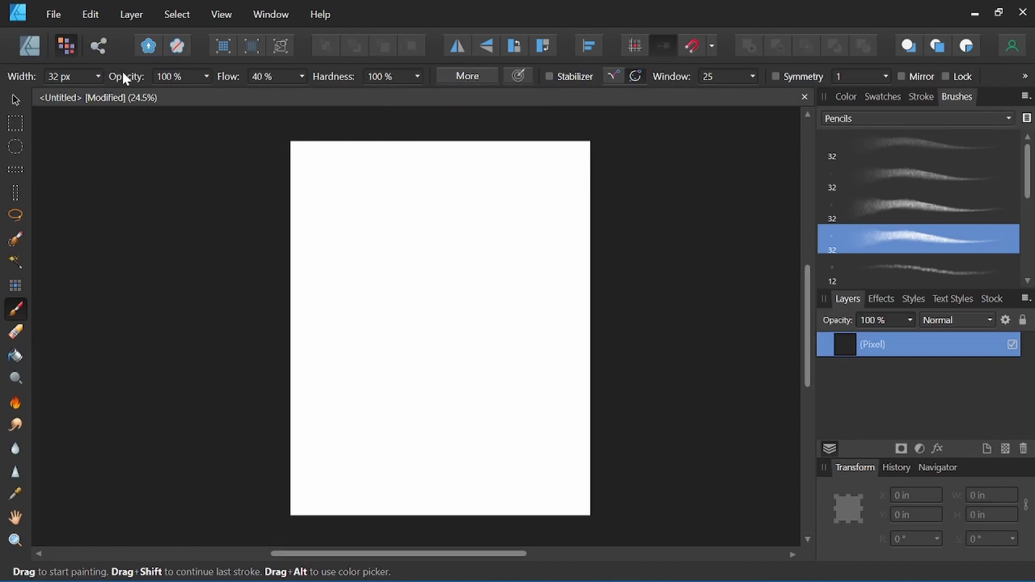
pyautogui.moveTo(317, 183)
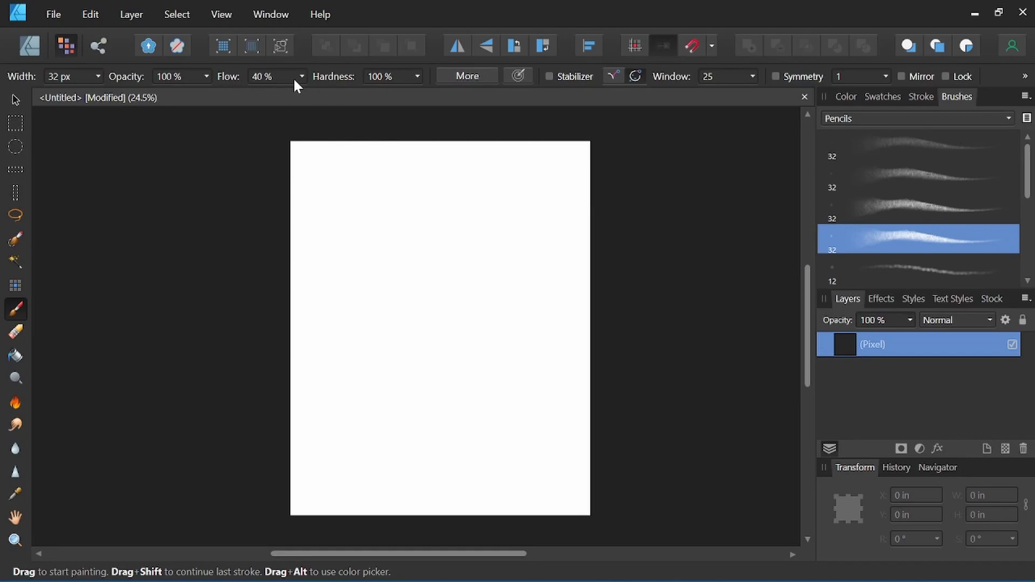
pyautogui.moveTo(416, 80)
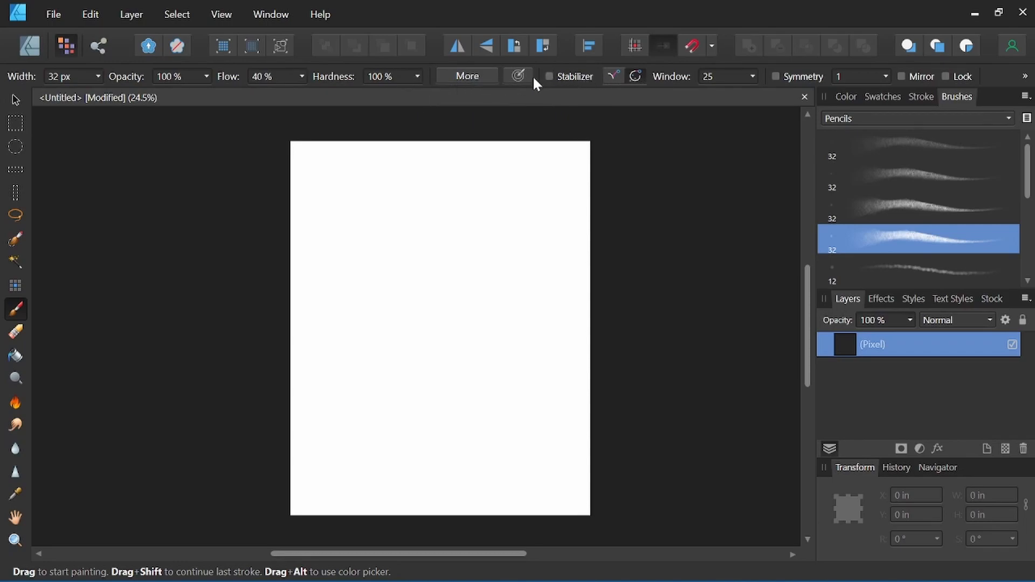
pyautogui.moveTo(518, 75)
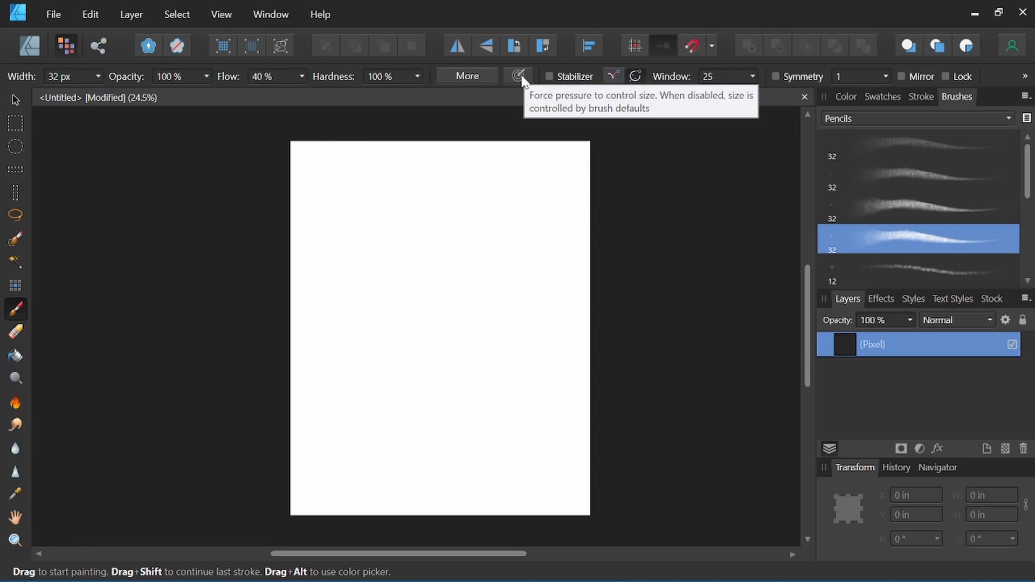
pyautogui.moveTo(526, 82)
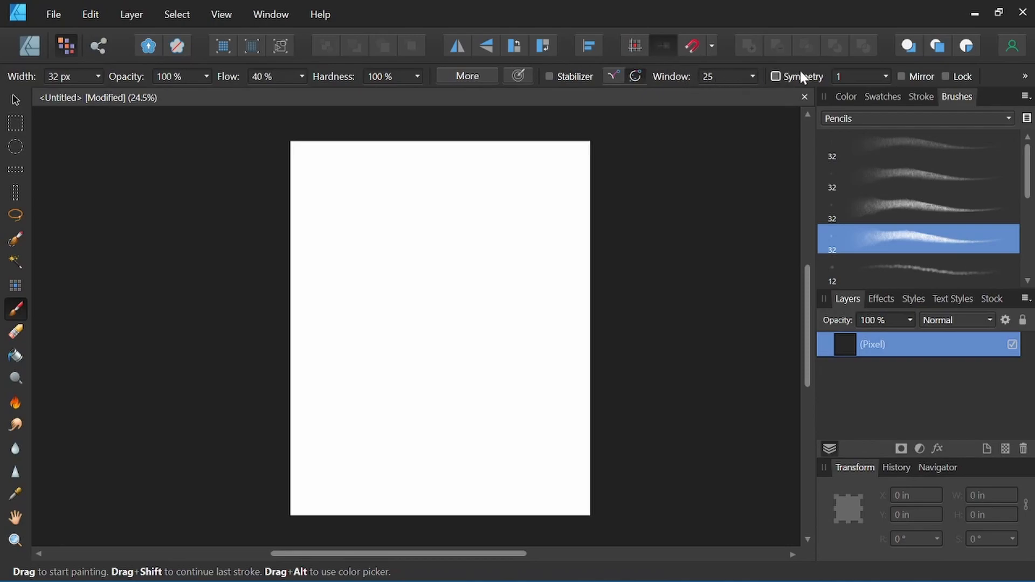
pyautogui.moveTo(778, 89)
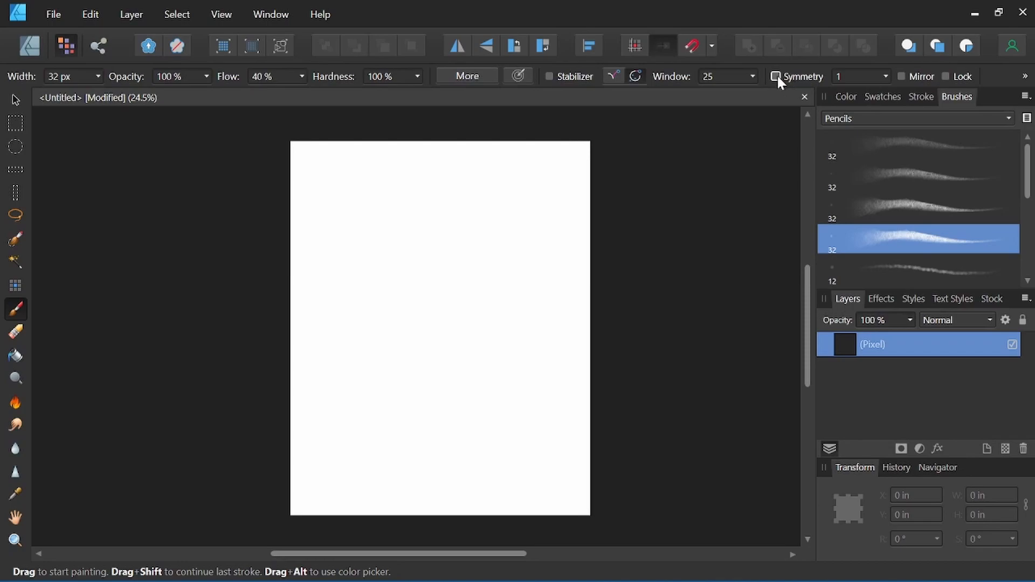
# Enable mirrored, locked symmetry and try the line count at 5 and 8.
pyautogui.click(774, 75)
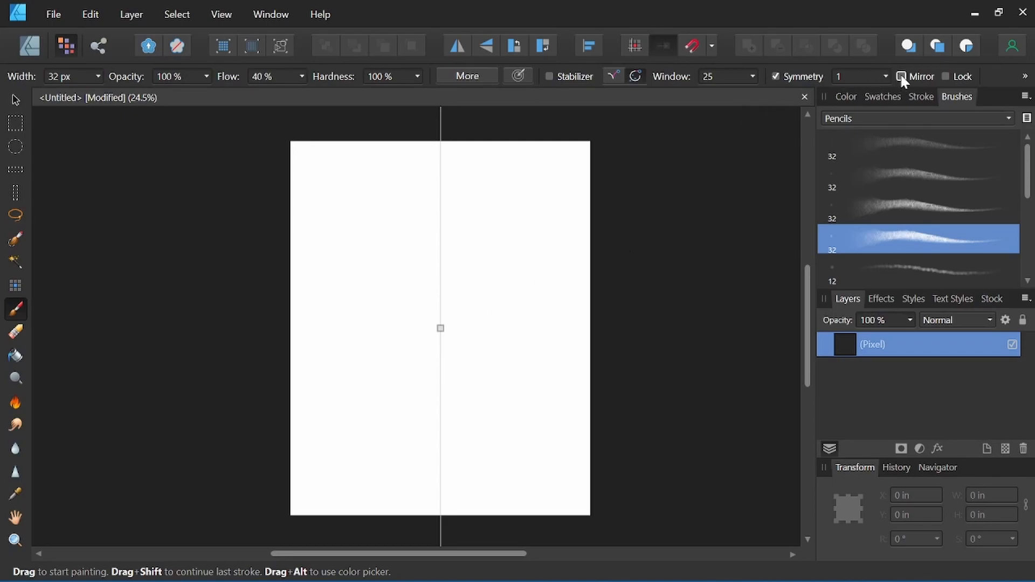
pyautogui.click(901, 77)
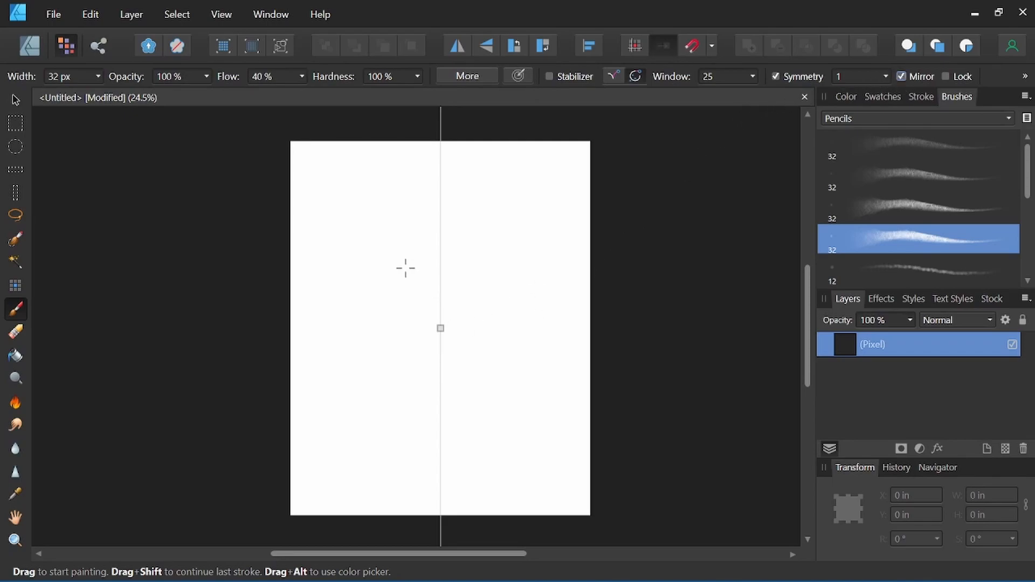
pyautogui.moveTo(518, 244)
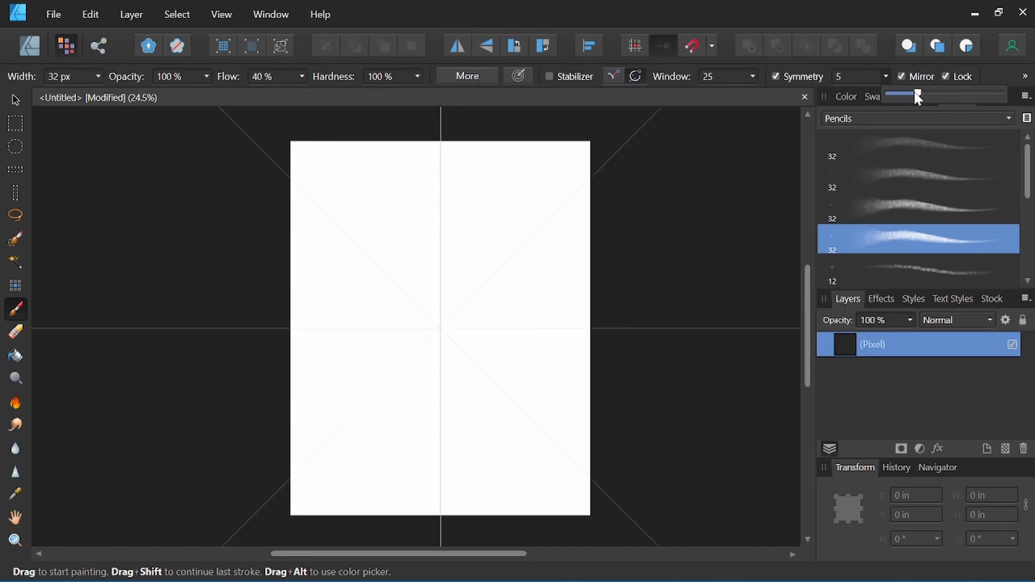
pyautogui.moveTo(916, 97); pyautogui.dragTo(933, 97)
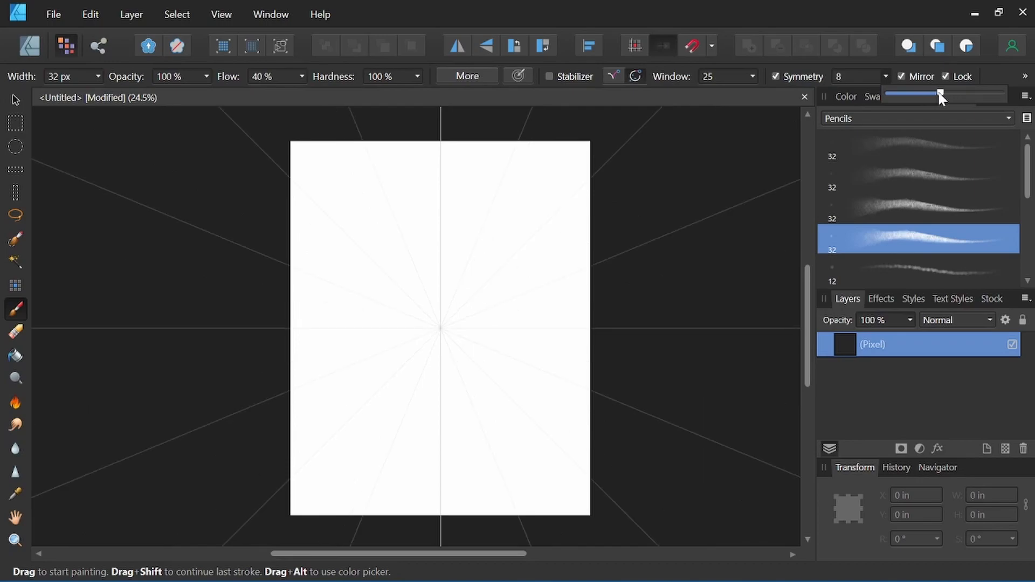
pyautogui.moveTo(940, 95); pyautogui.dragTo(896, 95)
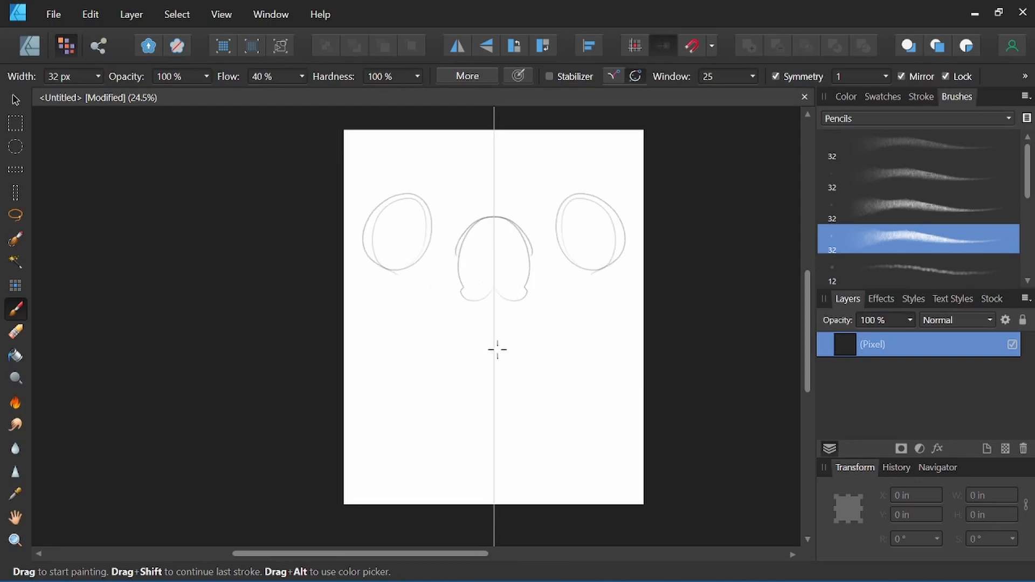
# Paint mirrored test strokes for eye, nose and mouth shapes with single-line symmetry.
pyautogui.moveTo(432, 367); pyautogui.dragTo(557, 366)
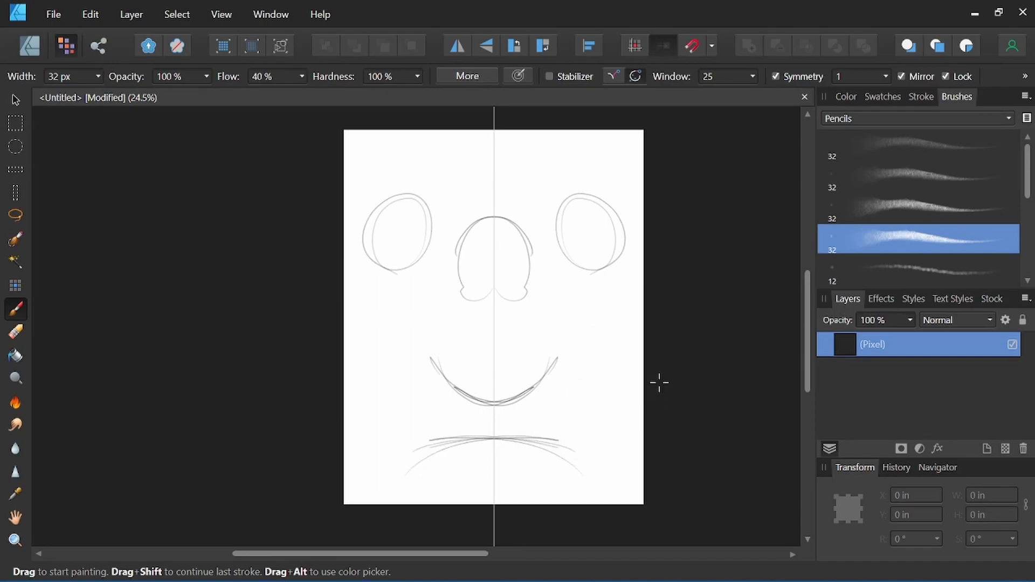
pyautogui.moveTo(378, 349); pyautogui.dragTo(379, 417)
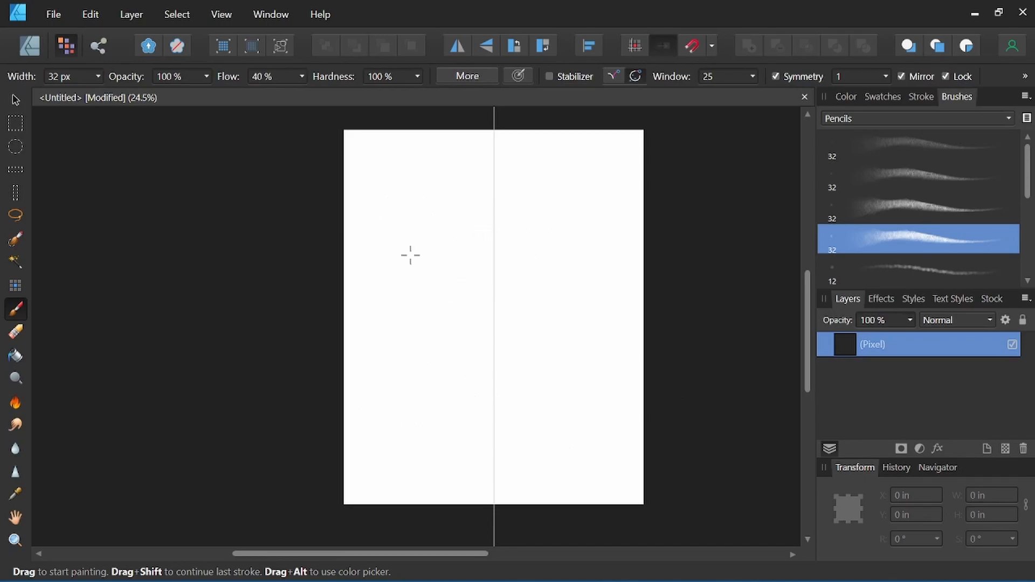
# Sketch the bear's round head, ears, eyes, nose and muzzle with mirrored strokes.
pyautogui.moveTo(436, 240); pyautogui.dragTo(556, 248)
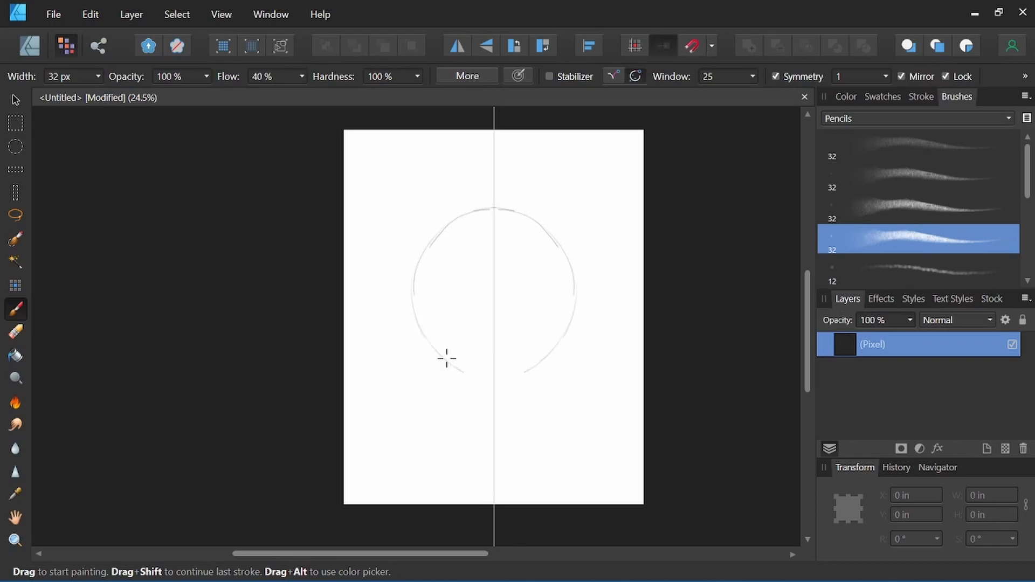
pyautogui.moveTo(448, 356); pyautogui.dragTo(462, 370)
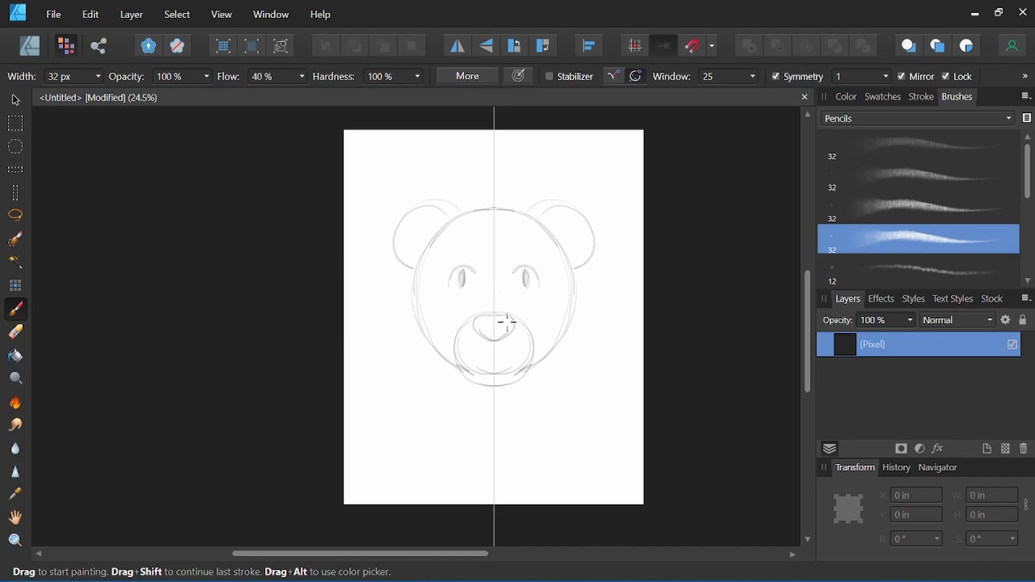
pyautogui.moveTo(494, 320); pyautogui.dragTo(494, 363)
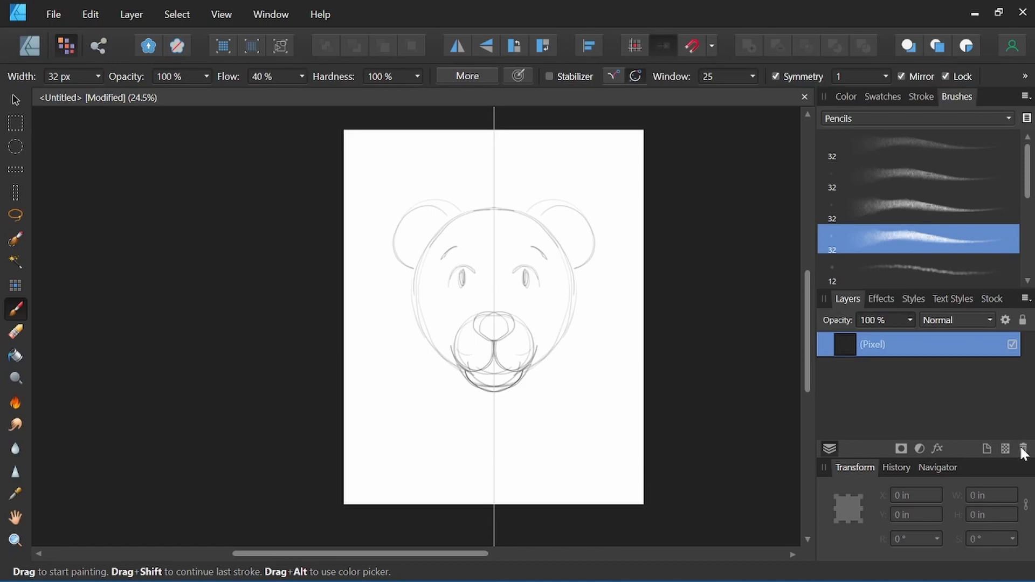
# Clear the bear sketch and paint mirrored swooping curves from the top, sides and bottom.
pyautogui.click(1022, 449)
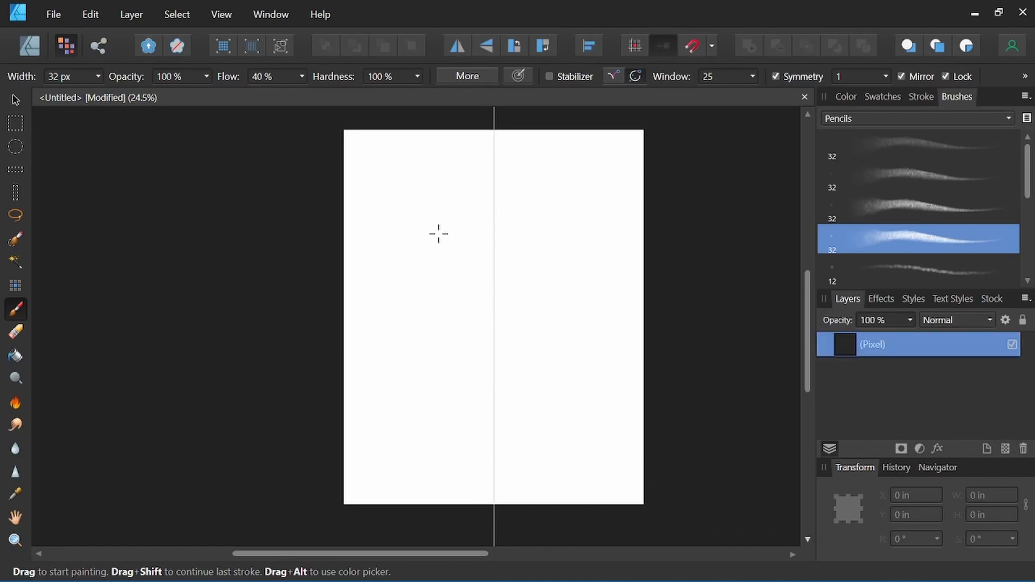
pyautogui.moveTo(433, 228)
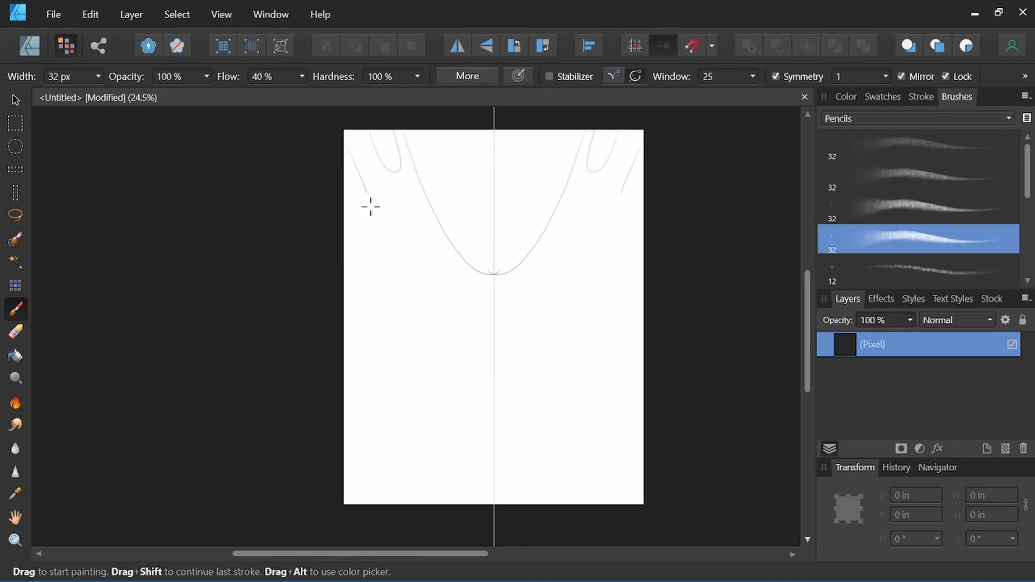
pyautogui.moveTo(370, 205); pyautogui.dragTo(348, 376)
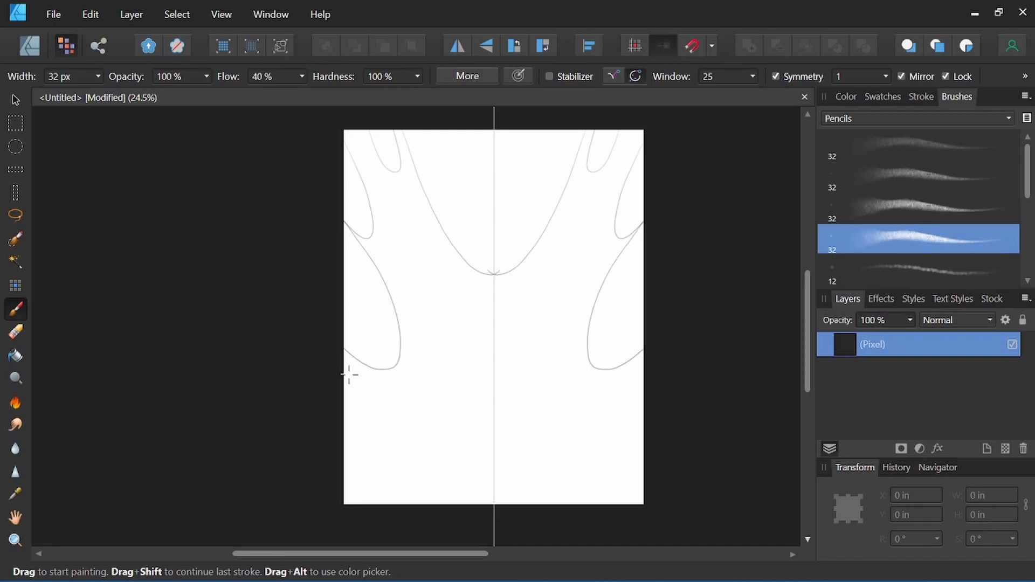
pyautogui.moveTo(346, 373); pyautogui.dragTo(495, 501)
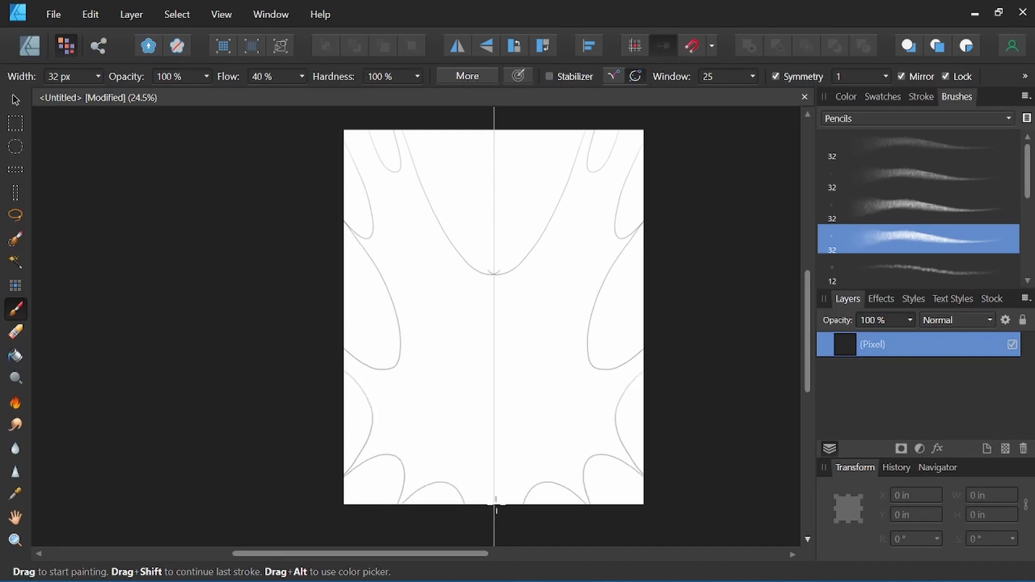
pyautogui.moveTo(692, 392)
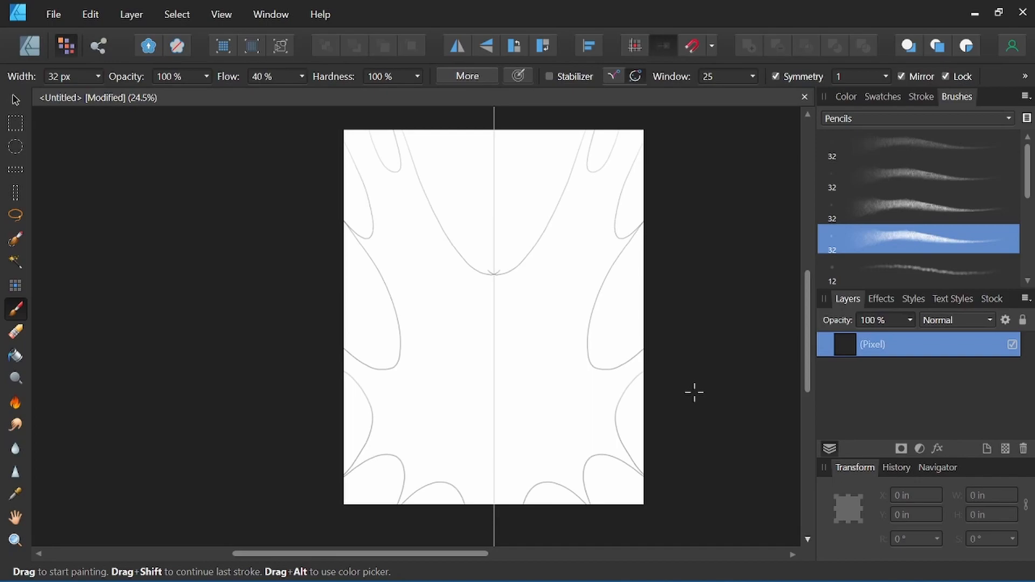
pyautogui.moveTo(451, 110)
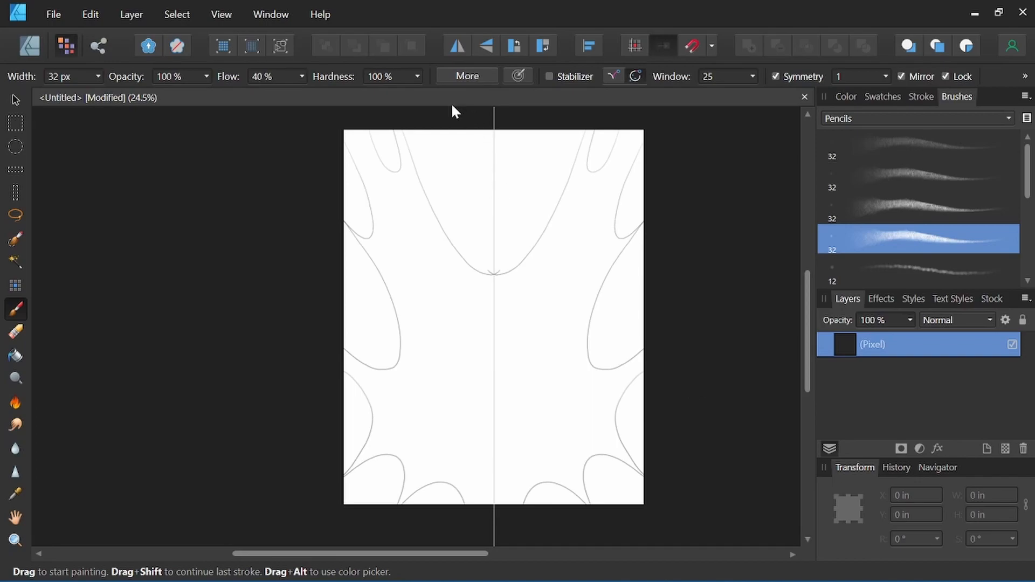
pyautogui.moveTo(474, 222)
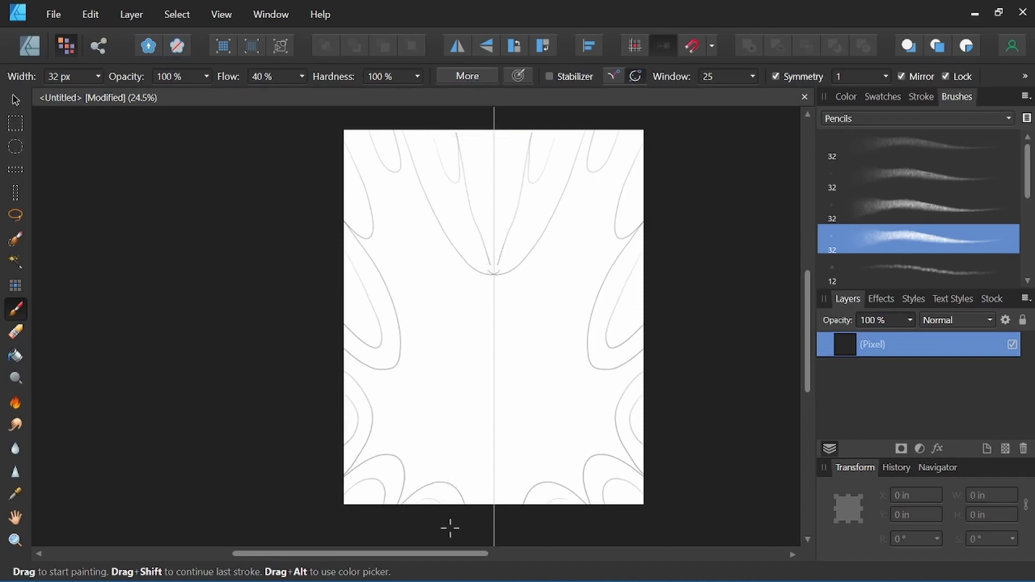
pyautogui.moveTo(782, 356)
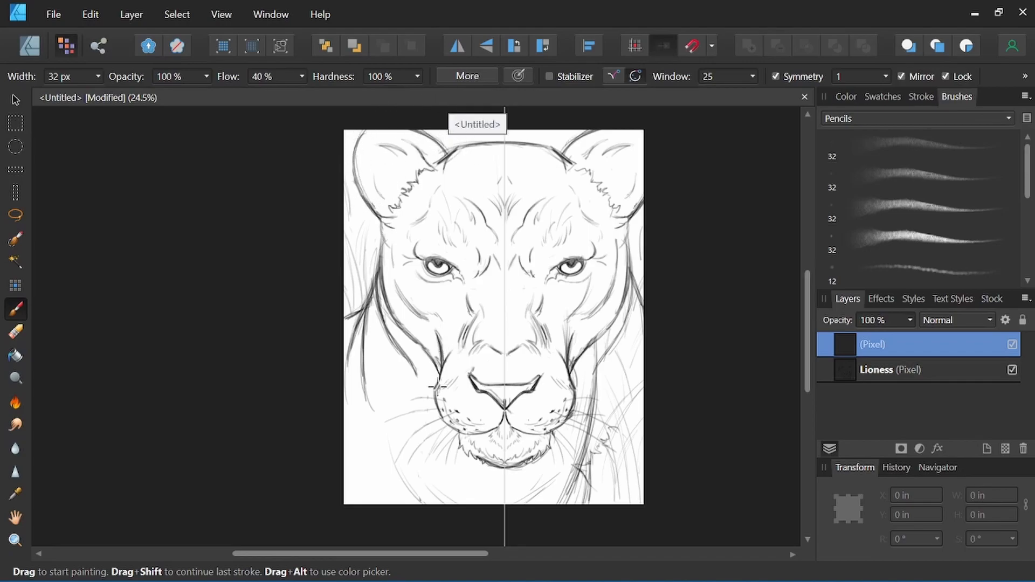
pyautogui.moveTo(399, 480)
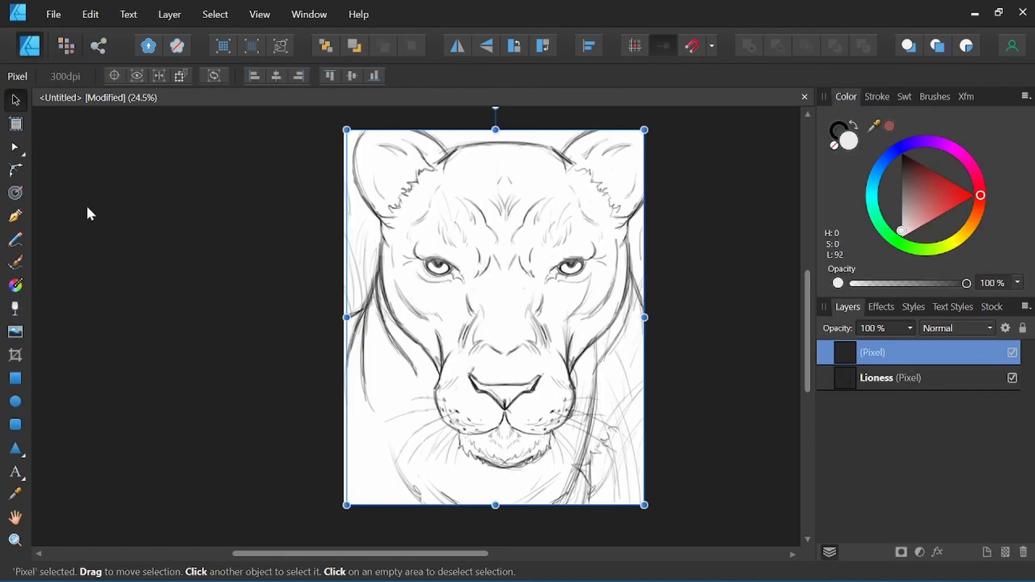
pyautogui.moveTo(304, 397)
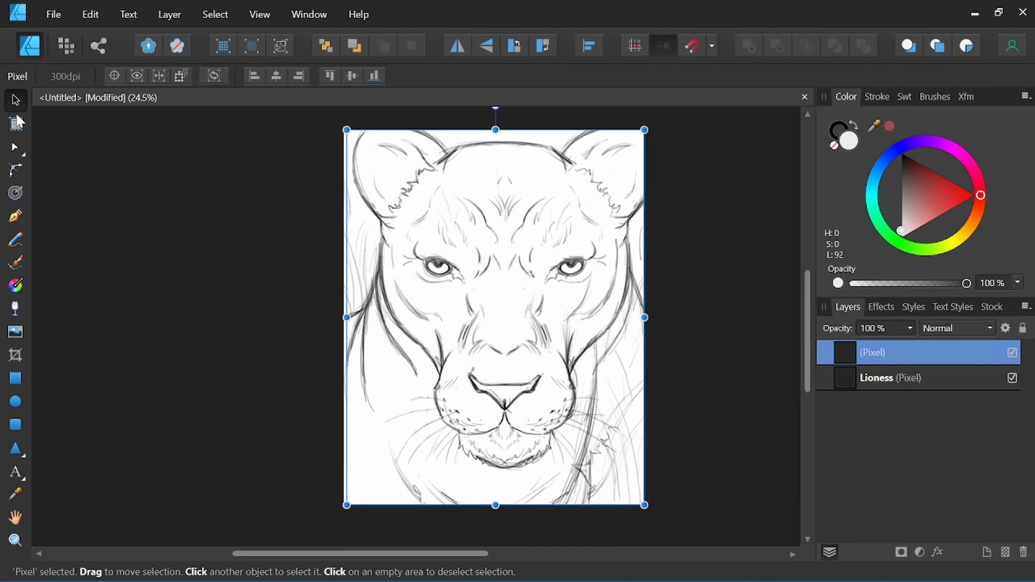
pyautogui.moveTo(993, 557)
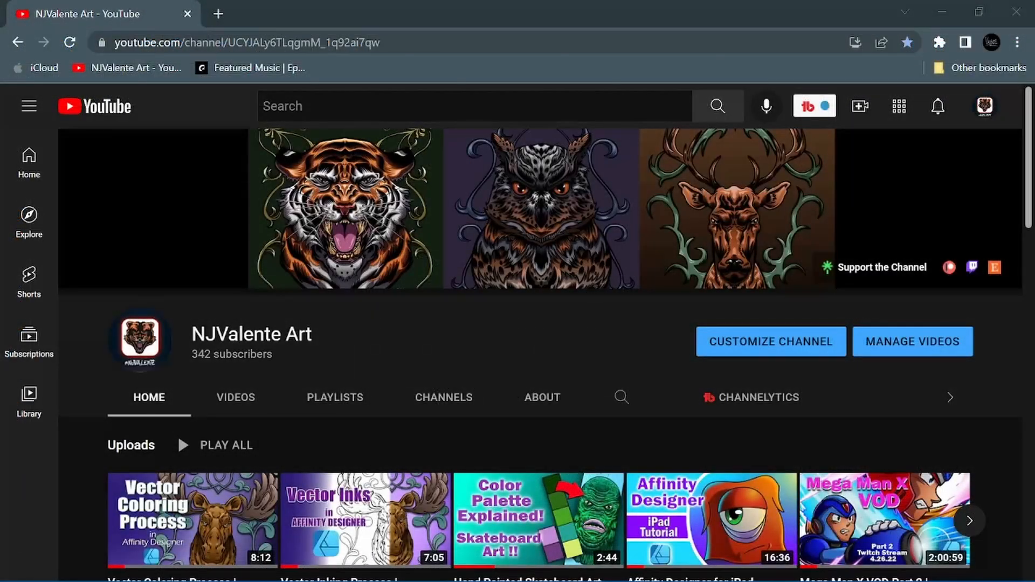
pyautogui.moveTo(455, 390)
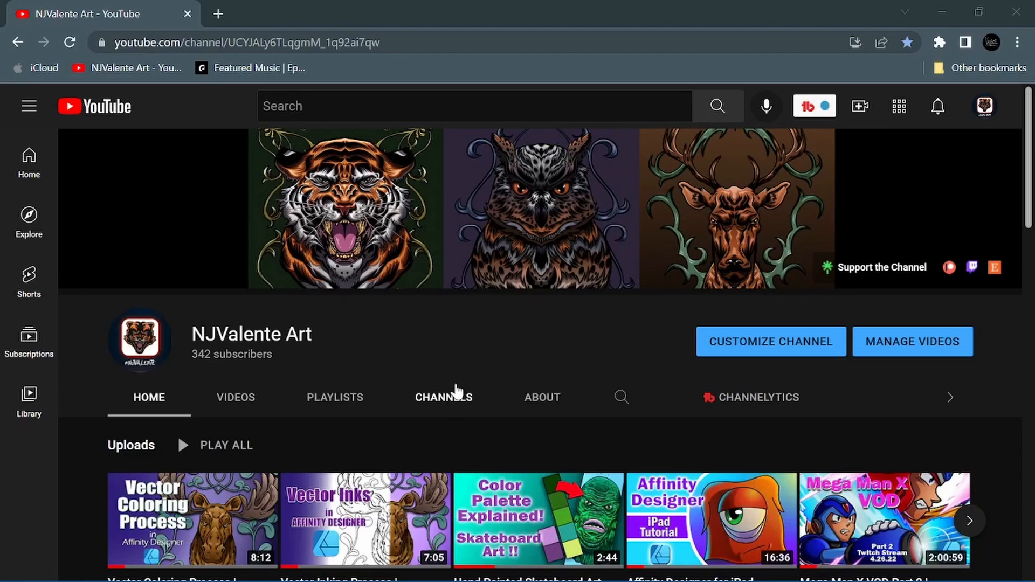